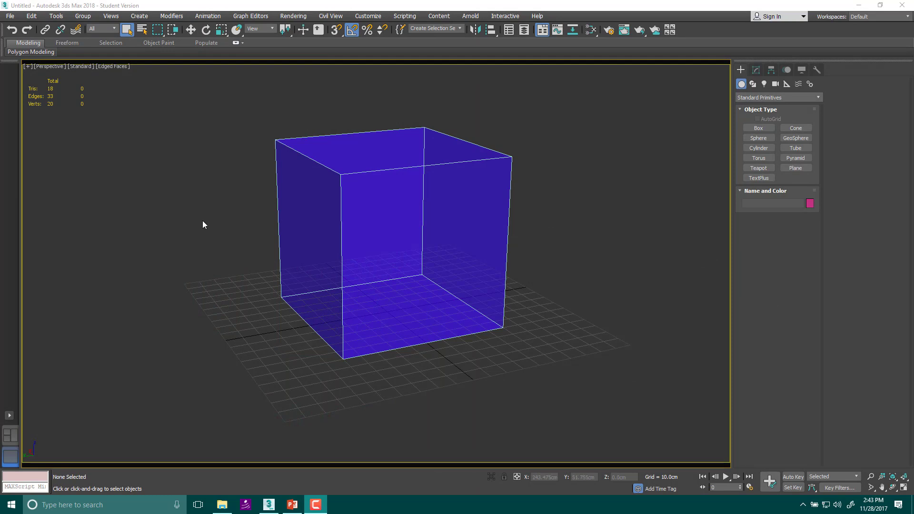
pyautogui.moveTo(197, 257)
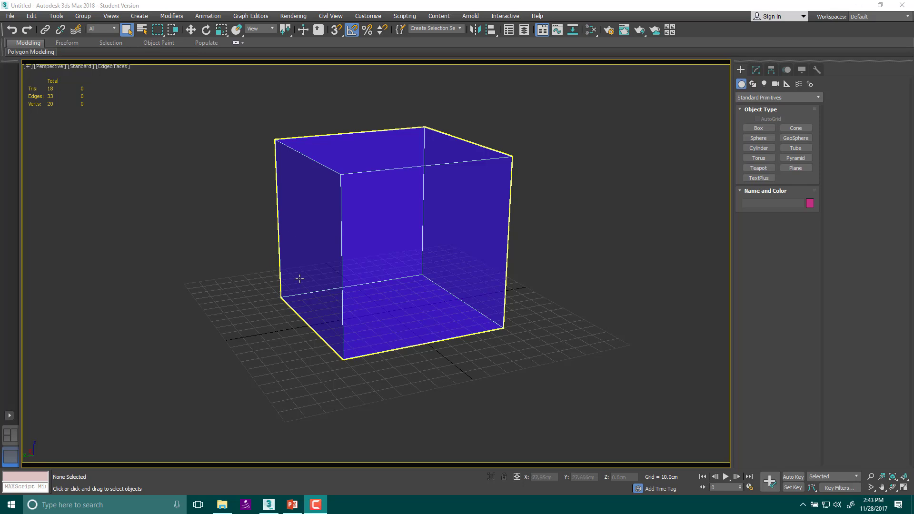
# Step: Select the blue cube and delete it, leaving only the empty grid
pyautogui.moveTo(299, 279); pyautogui.dragTo(415, 285)
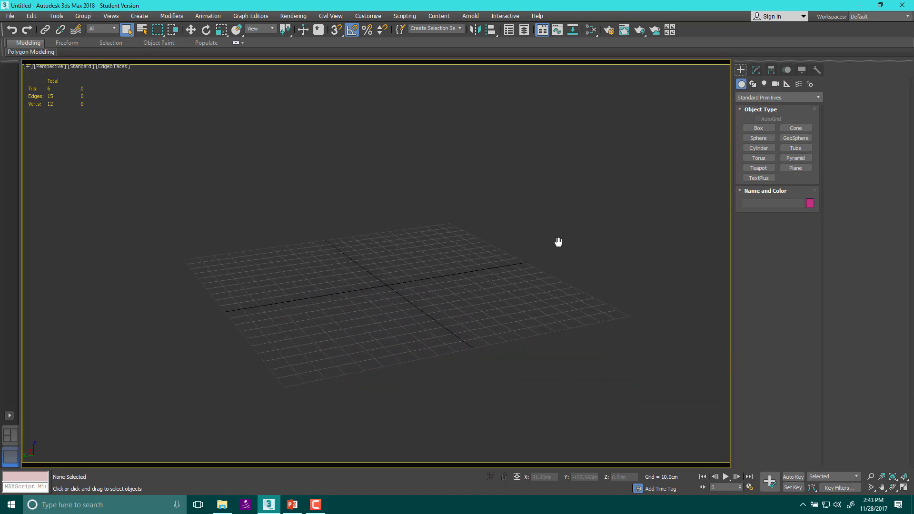
# Step: Create a pink teapot (Teapot001) at the scene origin, viewed from the side
pyautogui.press('t')
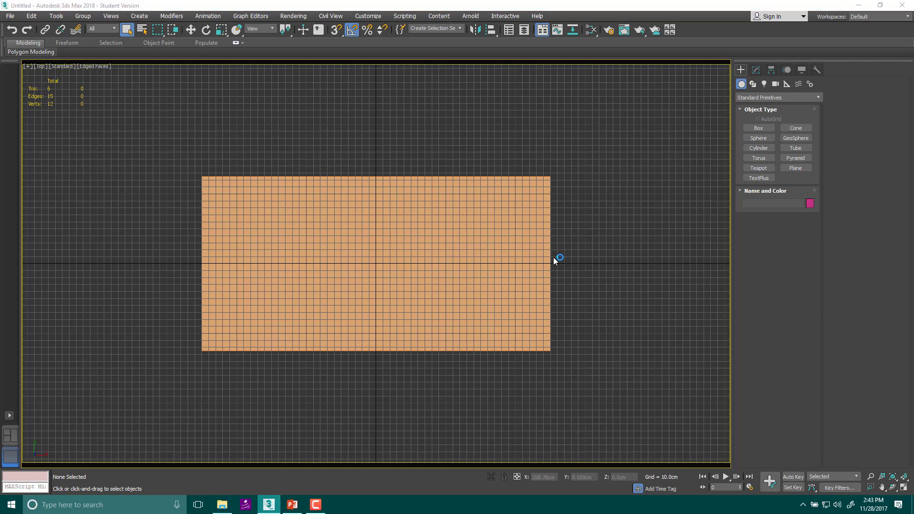
pyautogui.press('Delete')
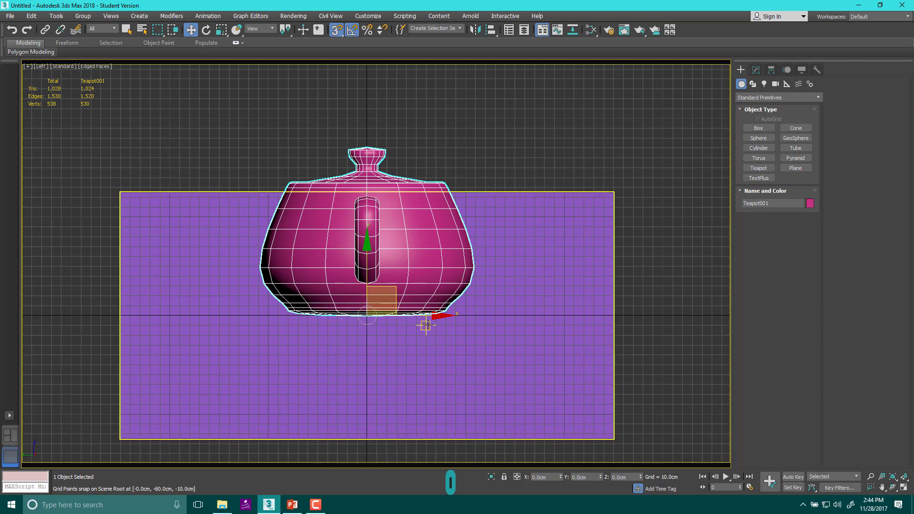
pyautogui.moveTo(426, 324); pyautogui.dragTo(415, 307)
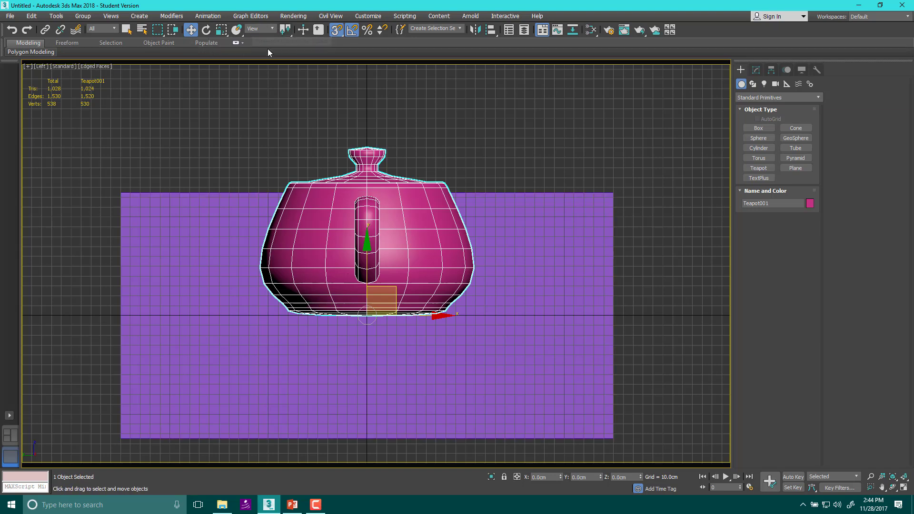
# Step: Try World reference coordinates on the teapot, return to View, and switch to an orthographic view
pyautogui.click(259, 29)
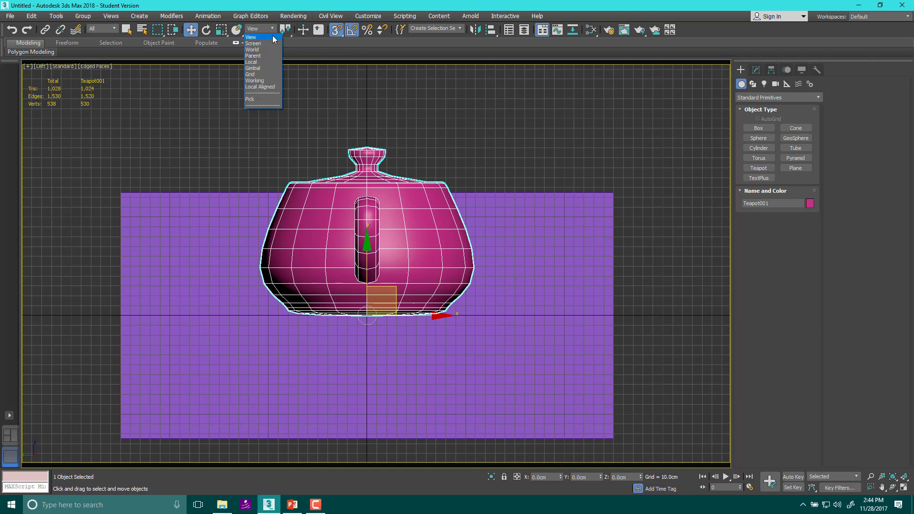
pyautogui.click(251, 50)
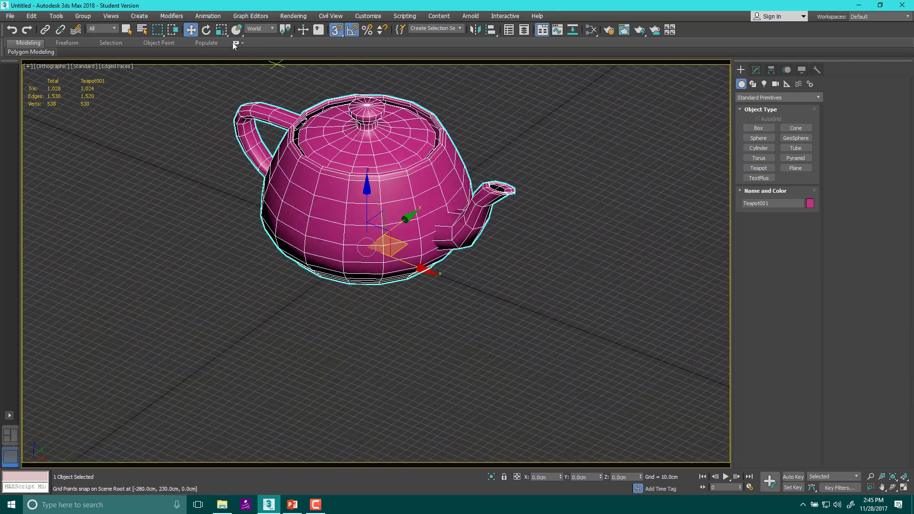
pyautogui.click(259, 29)
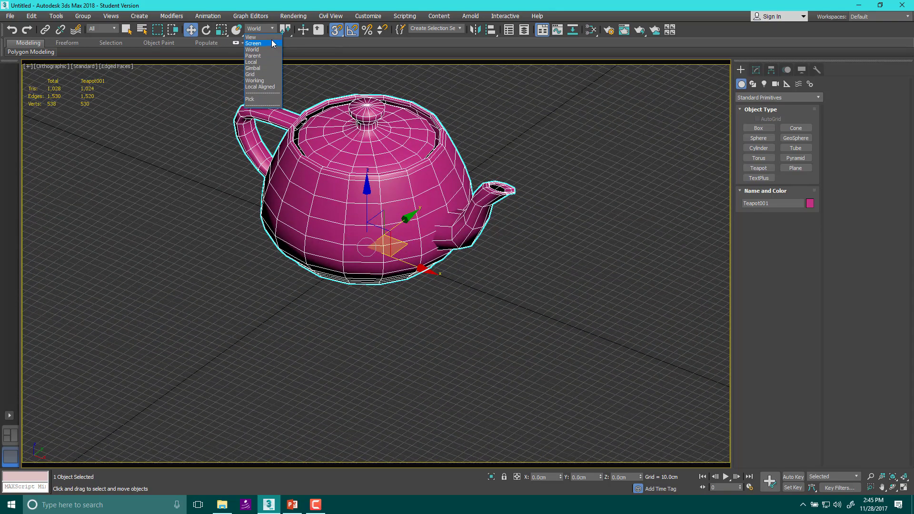
pyautogui.click(251, 37)
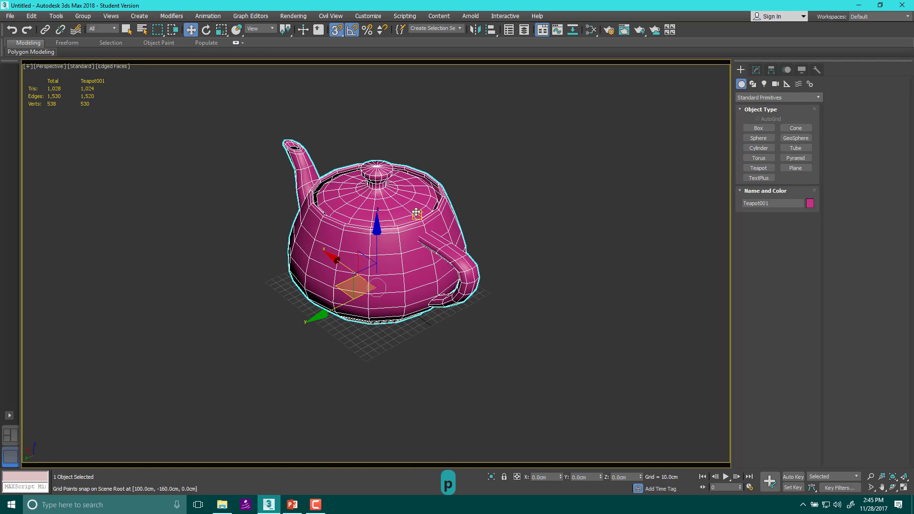
pyautogui.press('f')
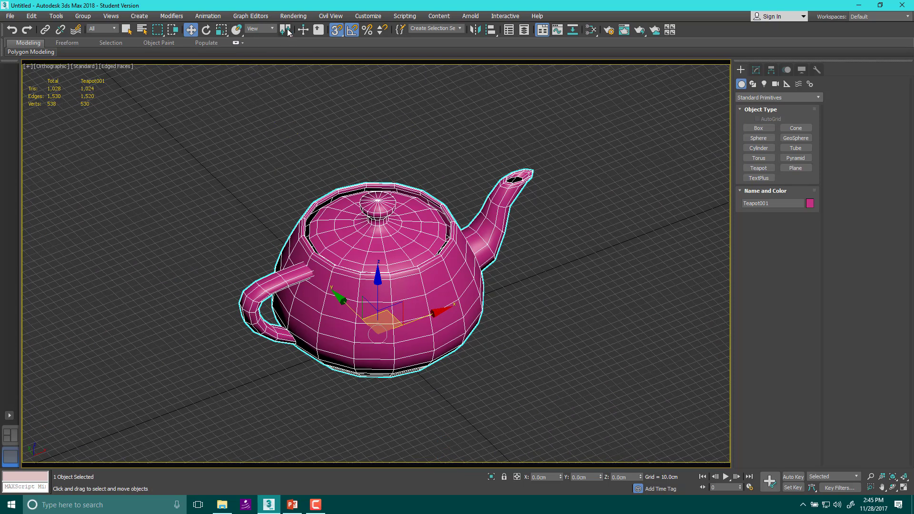
# Step: Set reference coordinates to World and orbit to look down on the teapot
pyautogui.click(269, 29)
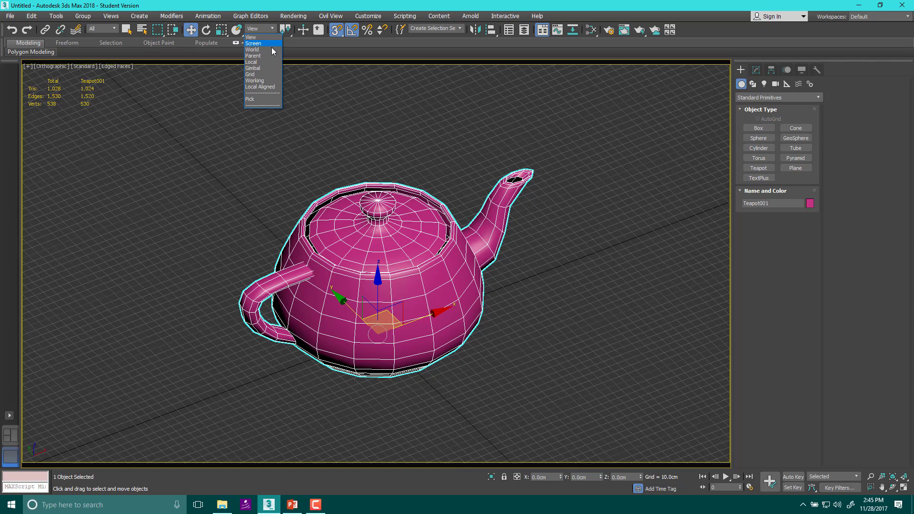
pyautogui.click(253, 49)
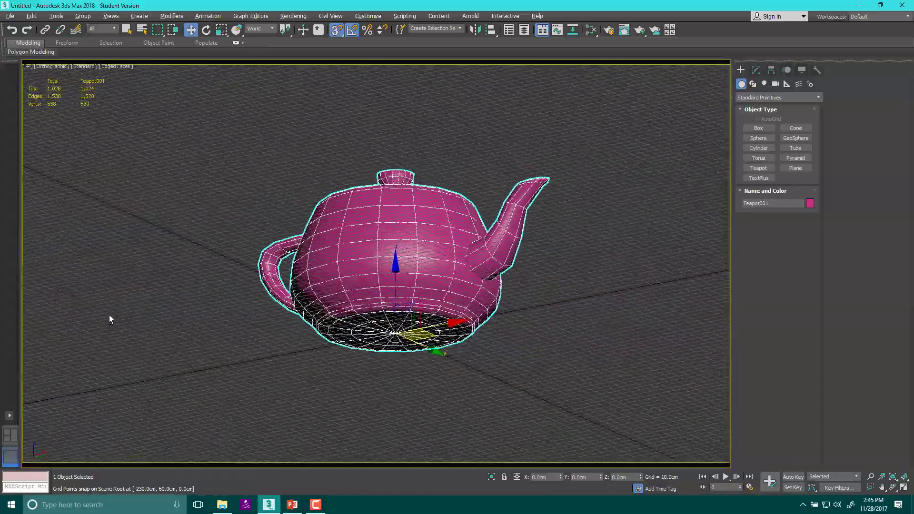
pyautogui.moveTo(110, 320); pyautogui.dragTo(90, 373)
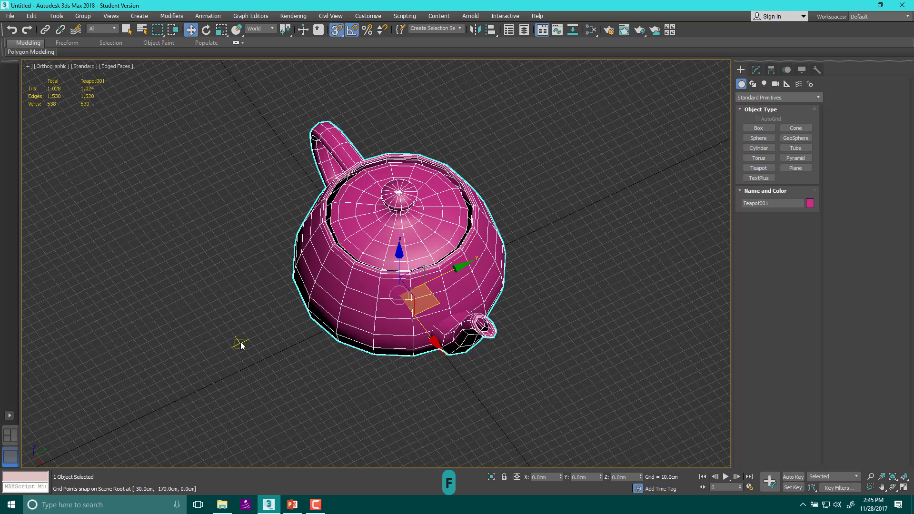
pyautogui.moveTo(242, 344); pyautogui.dragTo(256, 387)
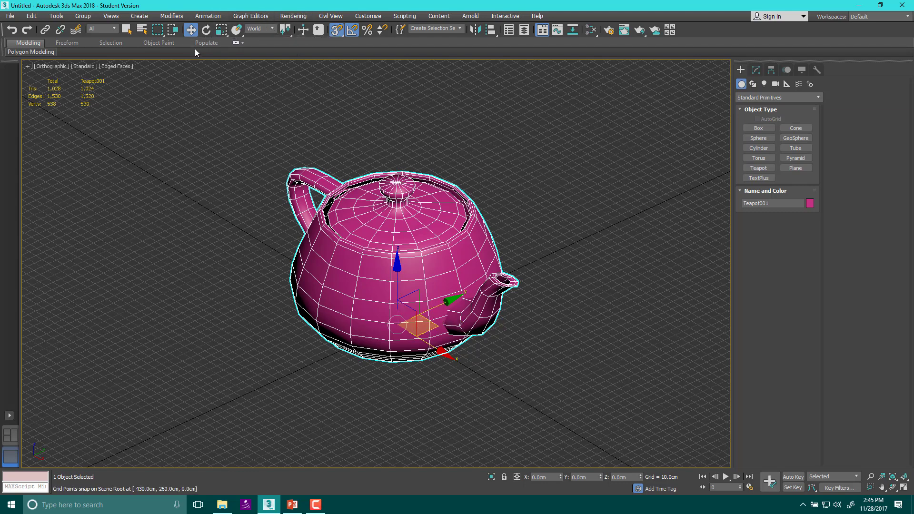
pyautogui.moveTo(222, 55)
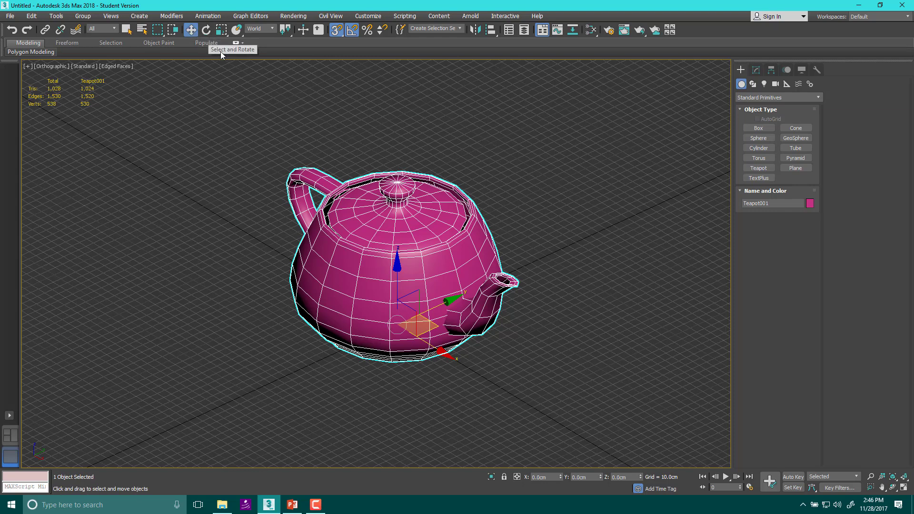
# Step: Activate Select and Rotate on the teapot with Local reference coordinates
pyautogui.click(205, 29)
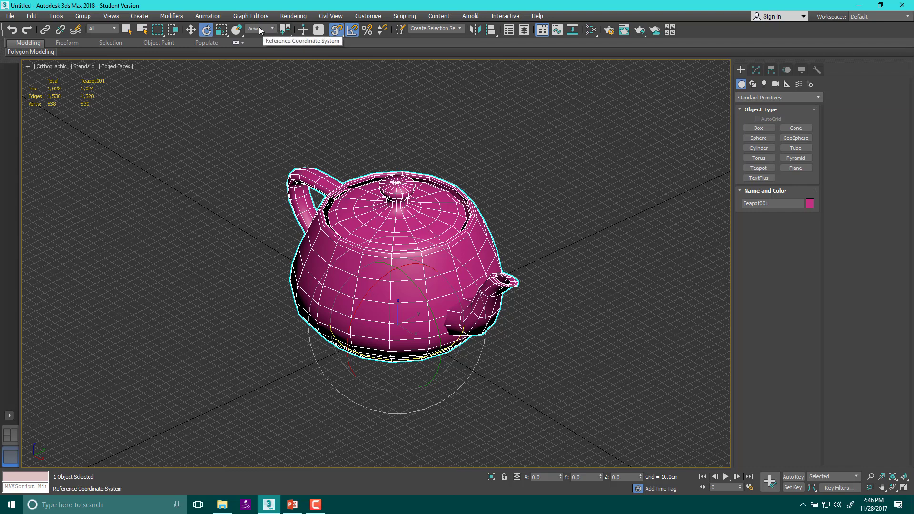
pyautogui.moveTo(251, 30)
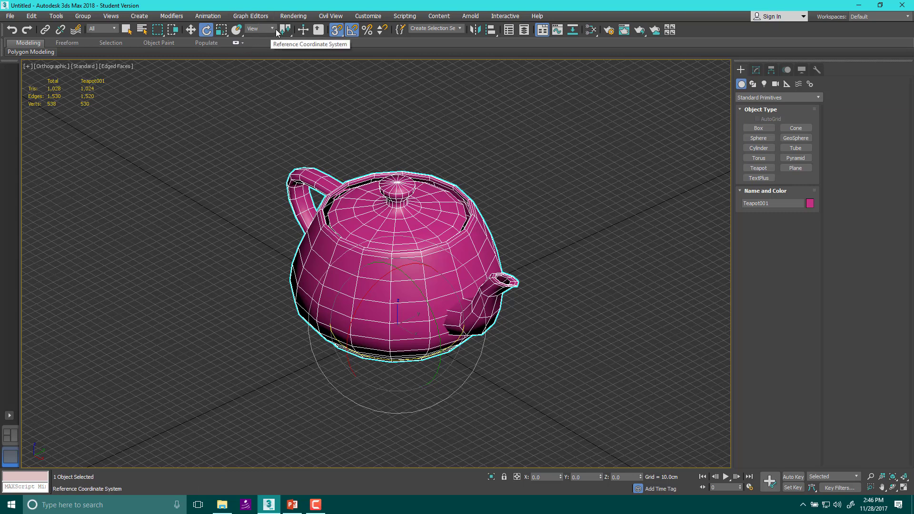
pyautogui.moveTo(274, 30)
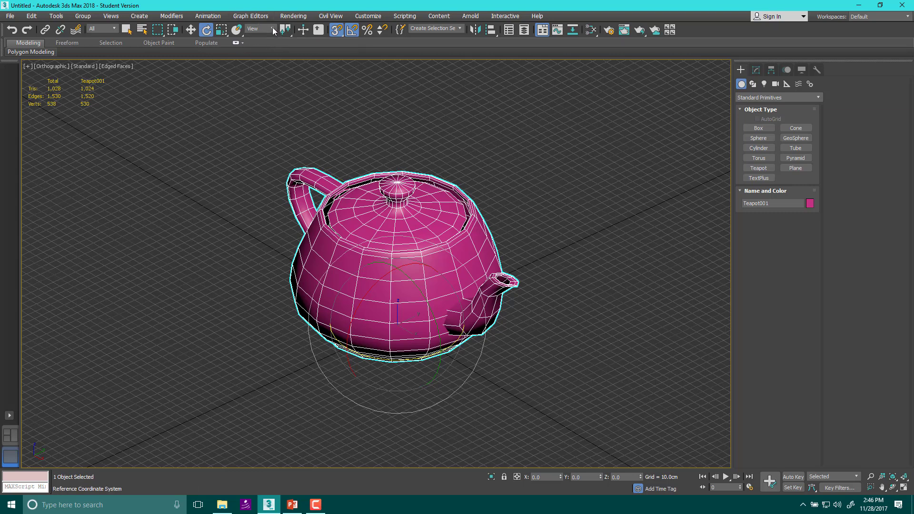
pyautogui.click(261, 29)
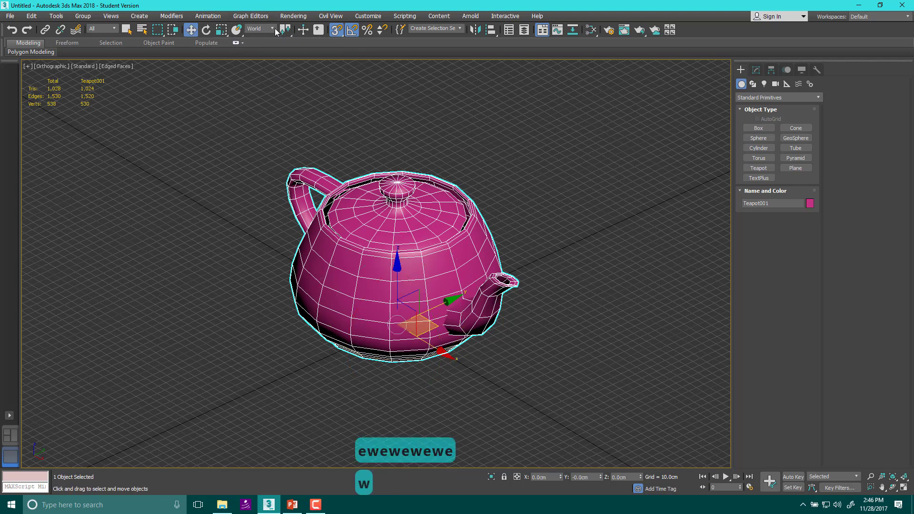
pyautogui.click(261, 28)
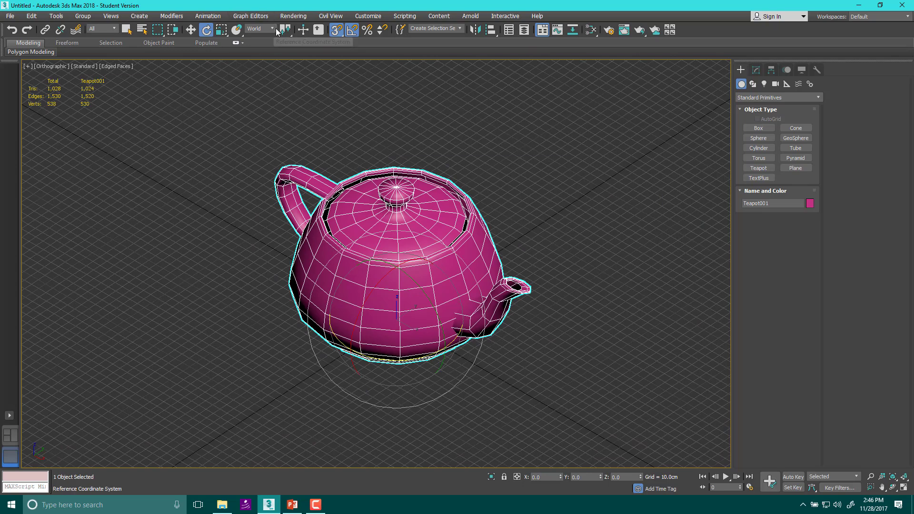
pyautogui.click(258, 29)
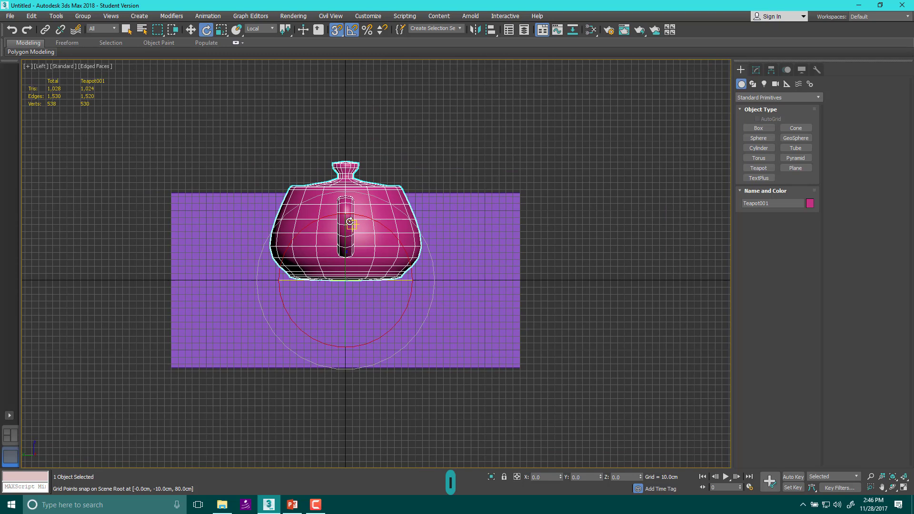
# Step: Tilt the teapot in Local coordinates, then switch reference coordinates to World
pyautogui.moveTo(350, 223); pyautogui.dragTo(318, 219)
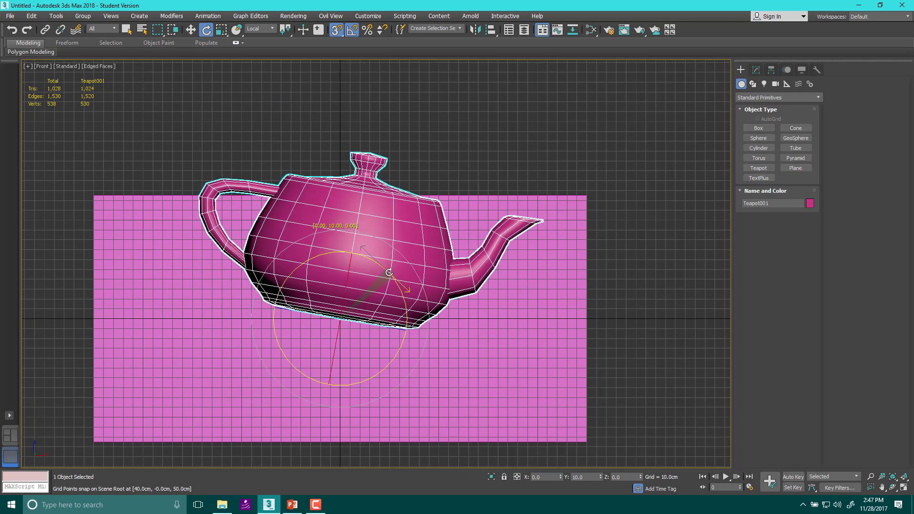
pyautogui.moveTo(388, 274); pyautogui.dragTo(395, 284)
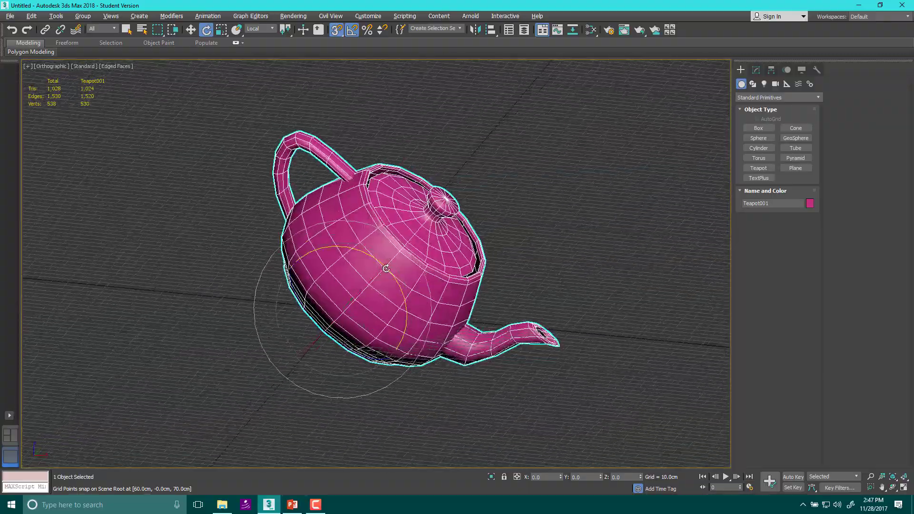
pyautogui.moveTo(384, 268); pyautogui.dragTo(382, 275)
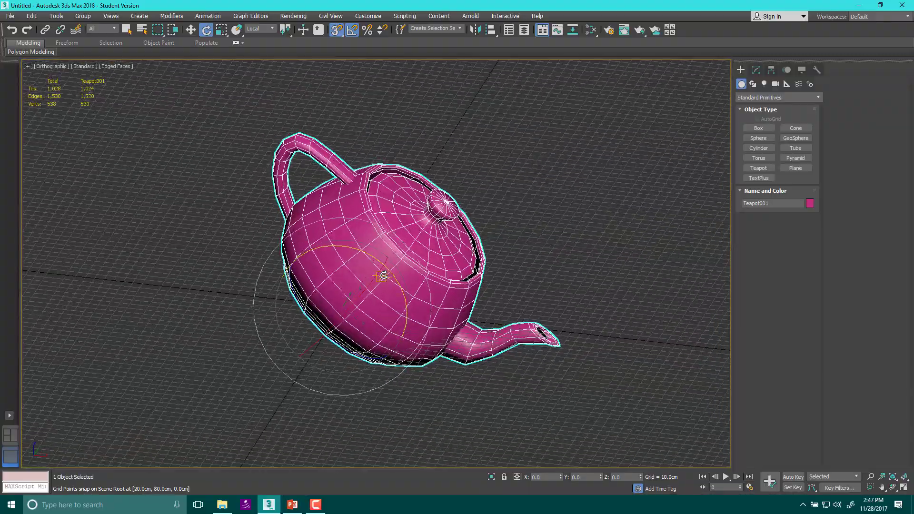
pyautogui.click(270, 28)
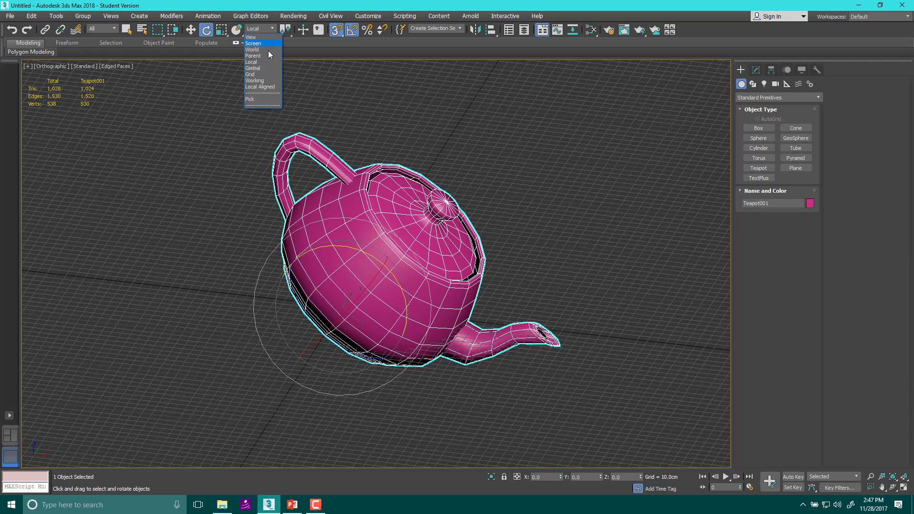
pyautogui.click(251, 49)
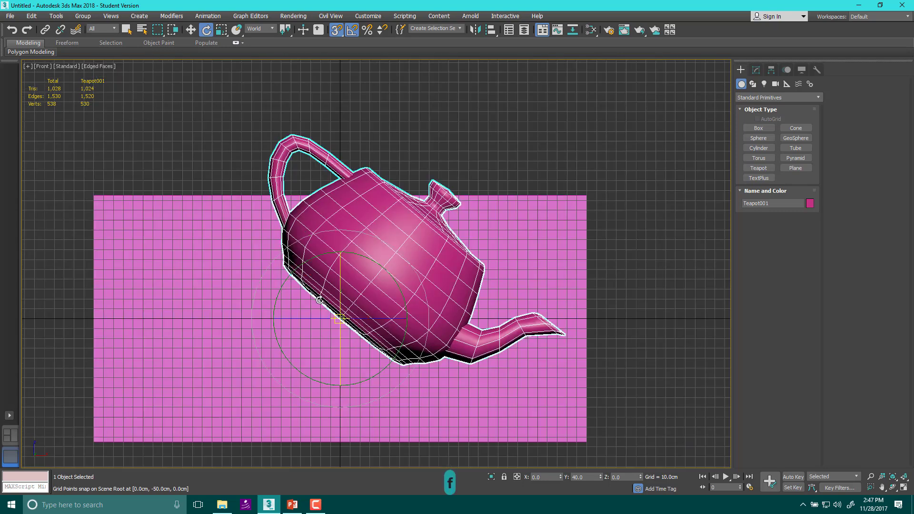
pyautogui.scroll(3)
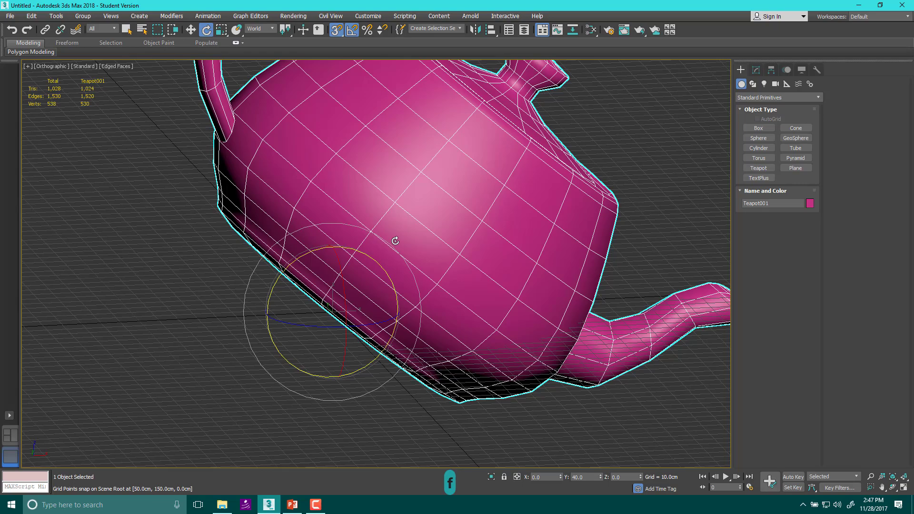
# Step: Rotate the teapot in world space so its spout points down, then return to moving
pyautogui.moveTo(395, 241); pyautogui.dragTo(287, 270)
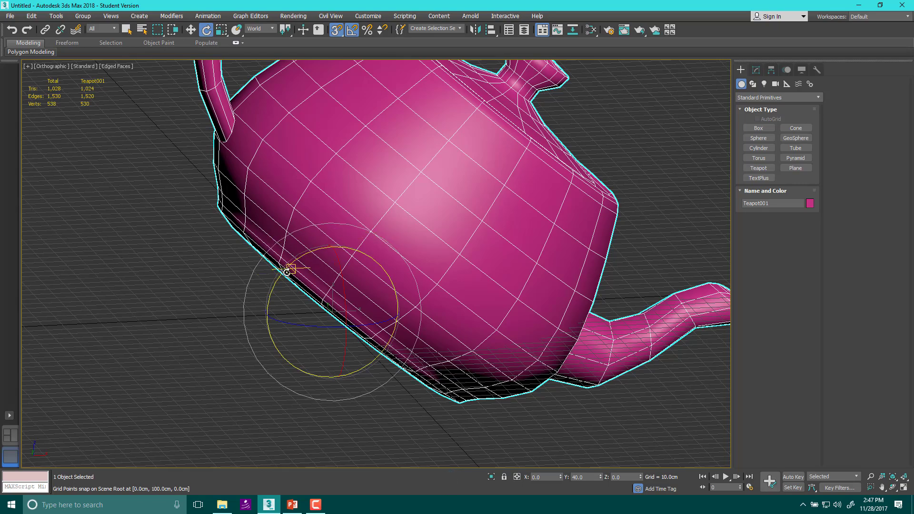
pyautogui.moveTo(289, 270); pyautogui.dragTo(381, 301)
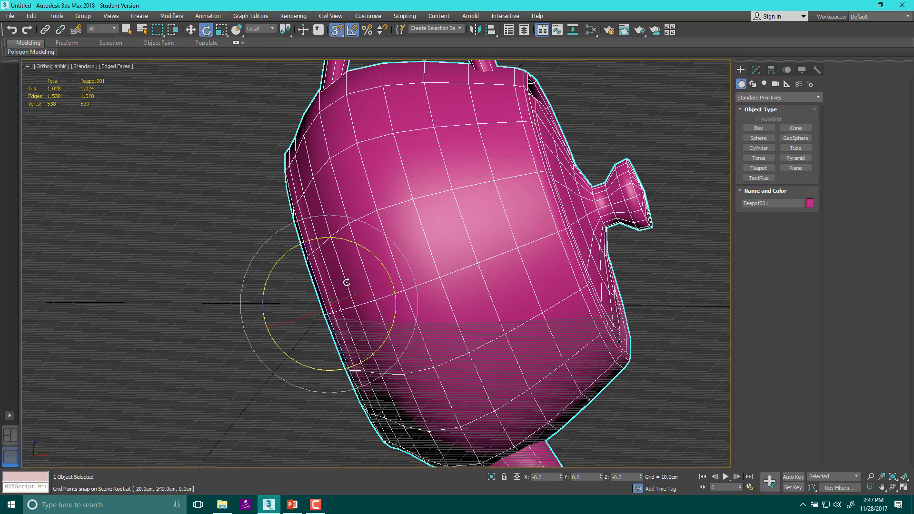
pyautogui.moveTo(346, 282); pyautogui.dragTo(355, 288)
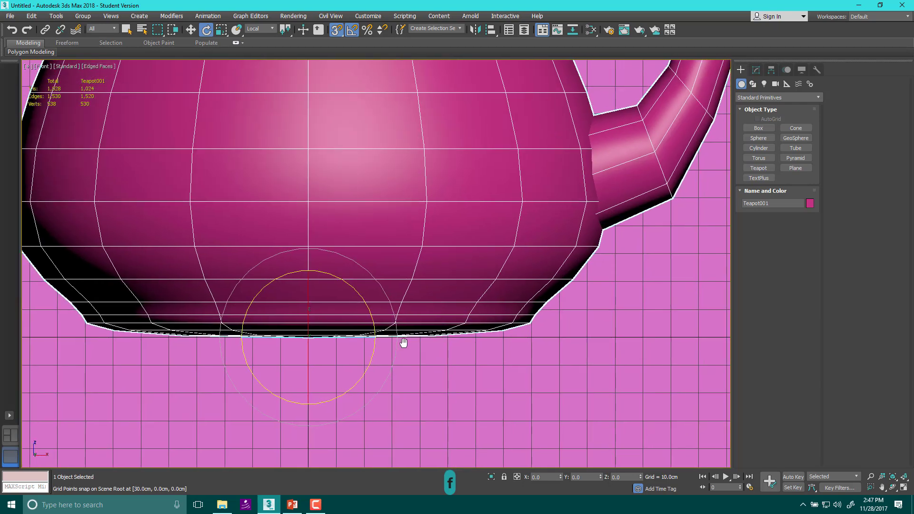
pyautogui.scroll(-3)
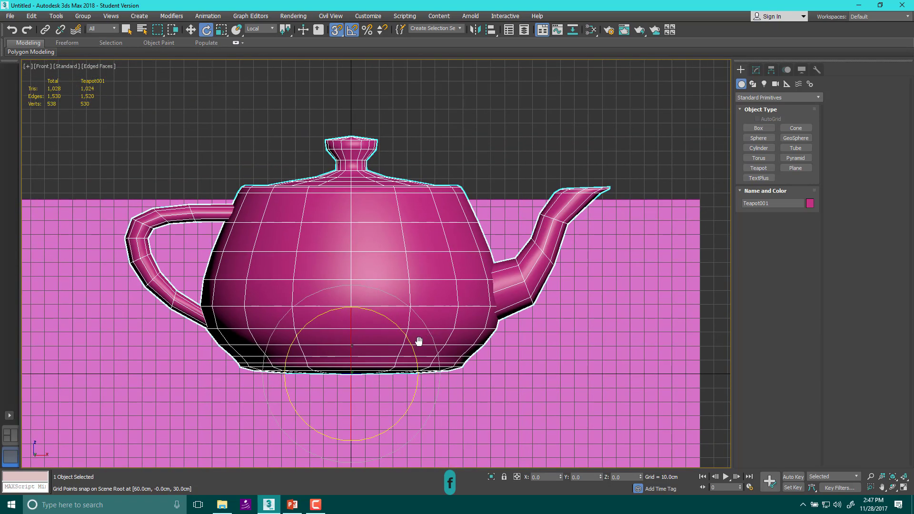
pyautogui.scroll(-3)
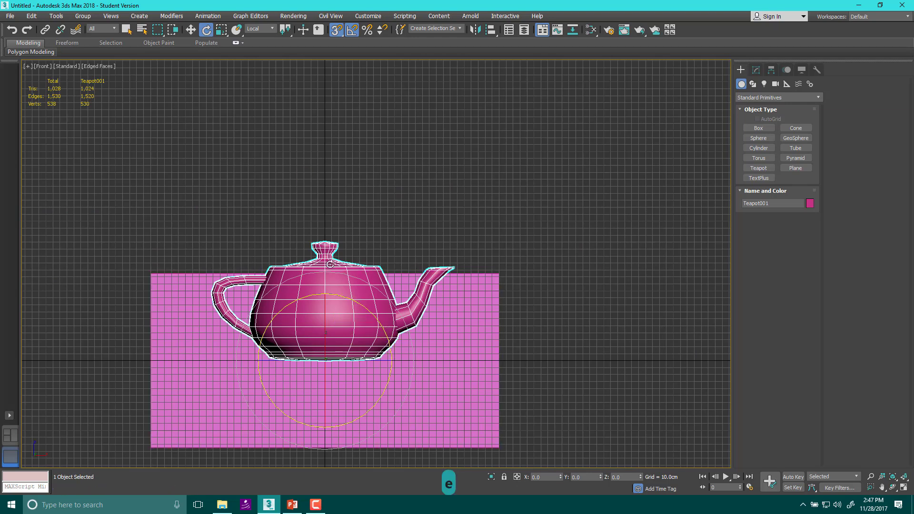
pyautogui.click(272, 28)
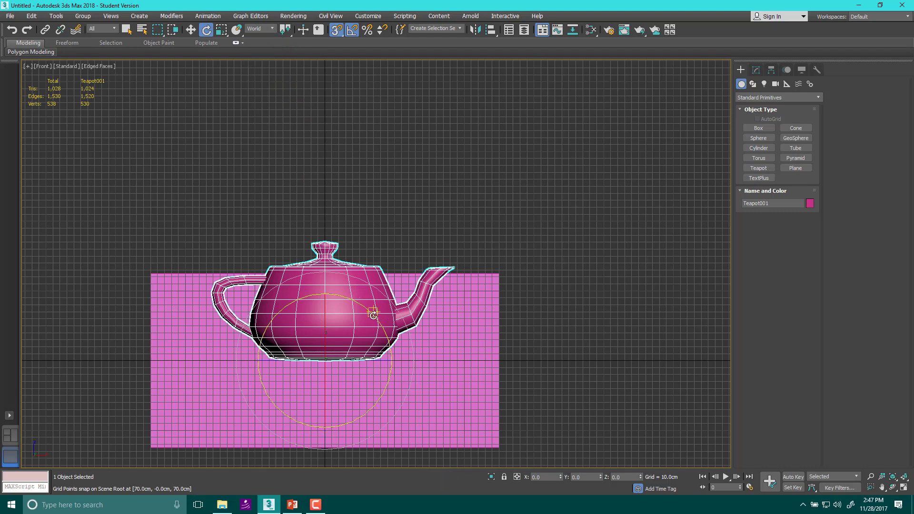
pyautogui.moveTo(373, 315); pyautogui.dragTo(384, 328)
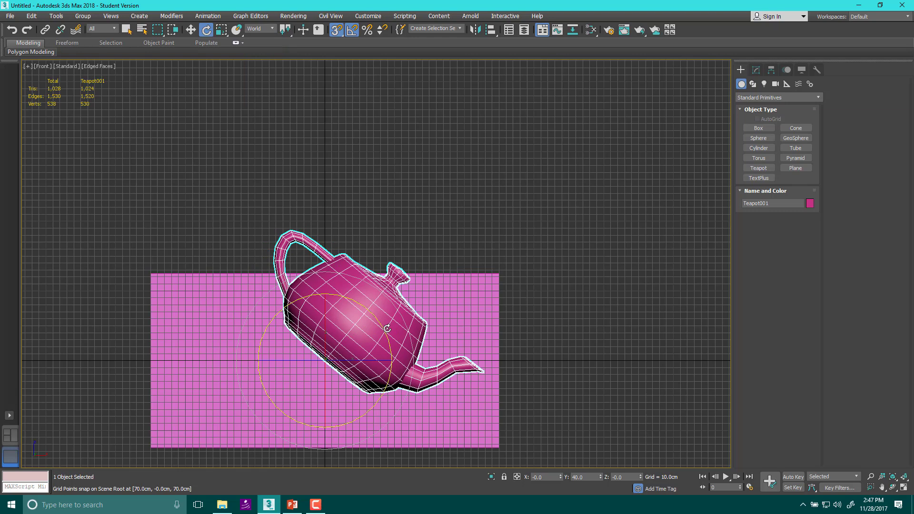
pyautogui.click(274, 28)
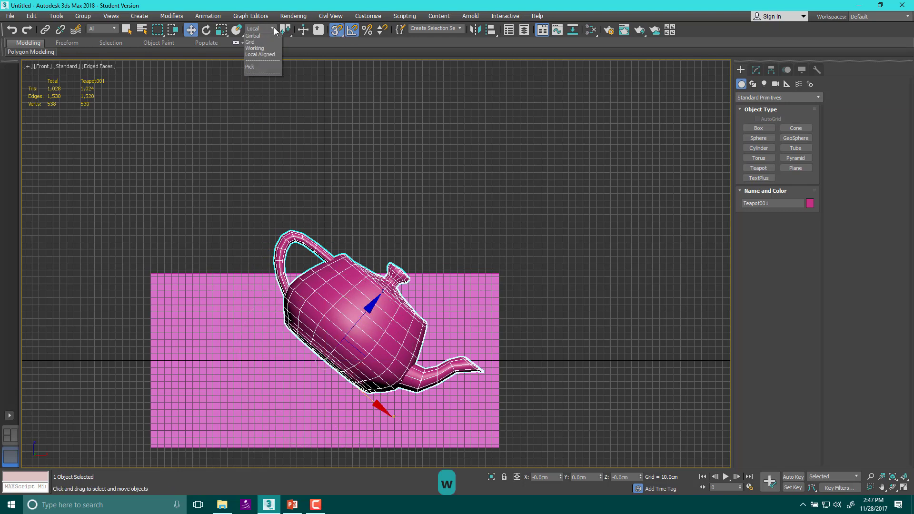
# Step: Try lifting the tilted teapot, undo it, and set move axes to Local coordinates
pyautogui.click(257, 29)
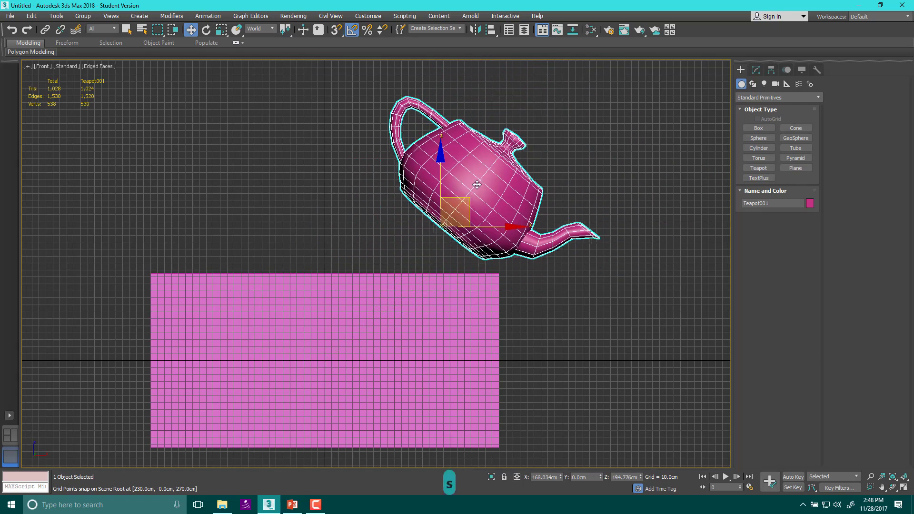
pyautogui.moveTo(477, 185); pyautogui.dragTo(569, 122)
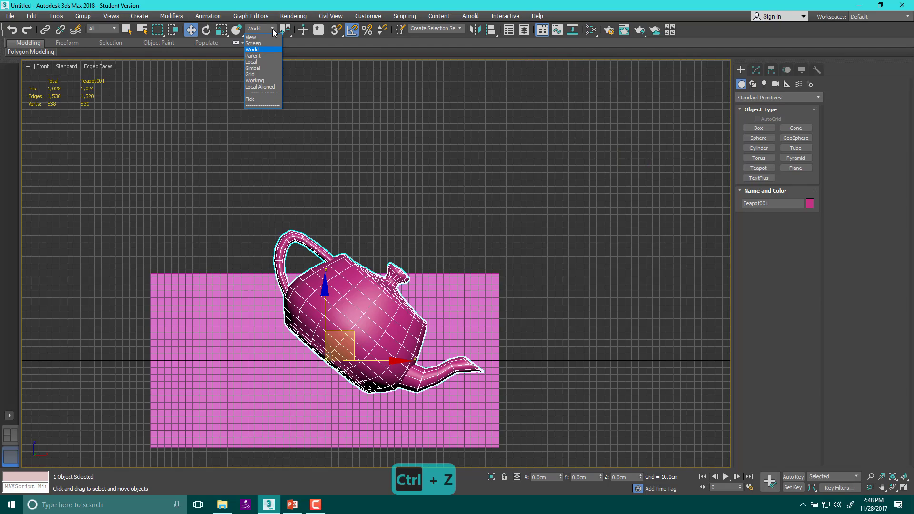
pyautogui.click(251, 62)
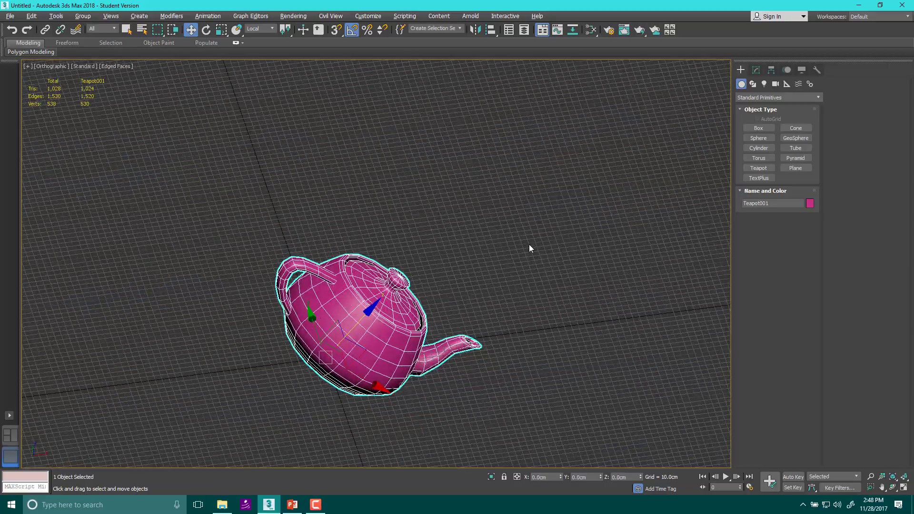
pyautogui.moveTo(433, 400)
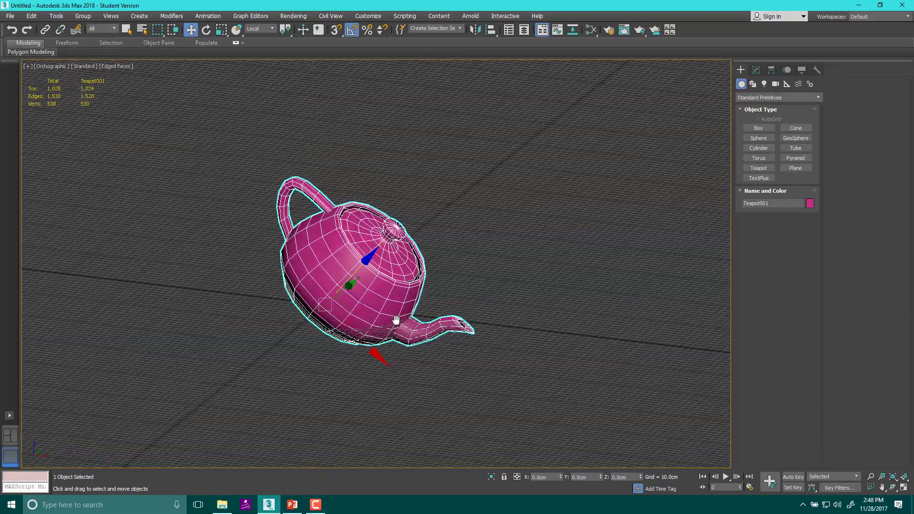
pyautogui.moveTo(285, 29)
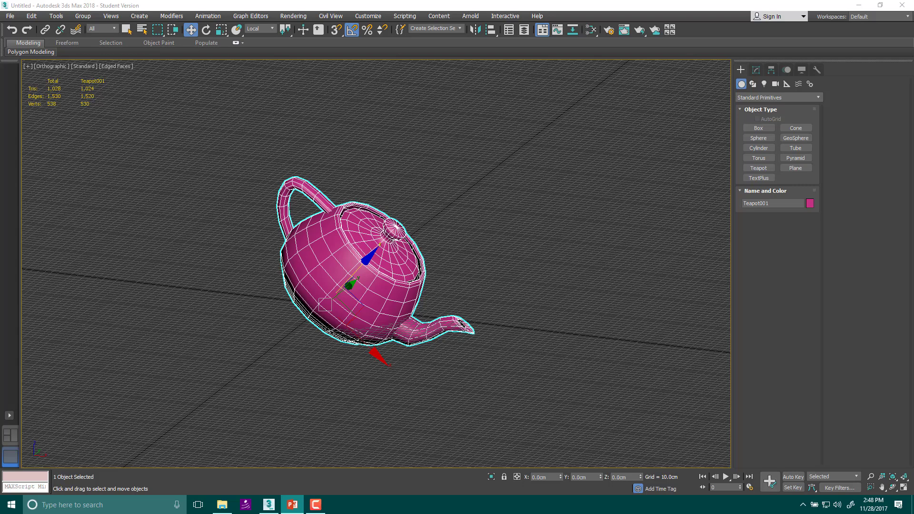
pyautogui.moveTo(6, 372)
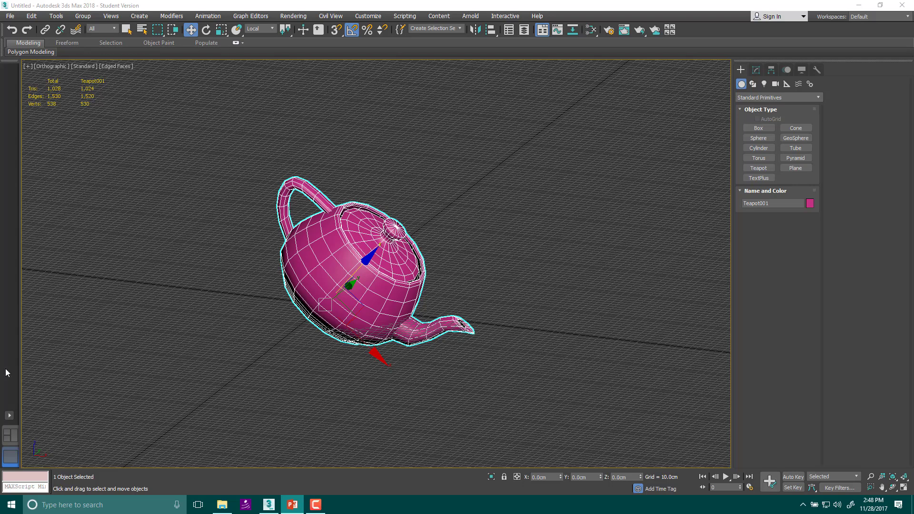
pyautogui.moveTo(274, 240)
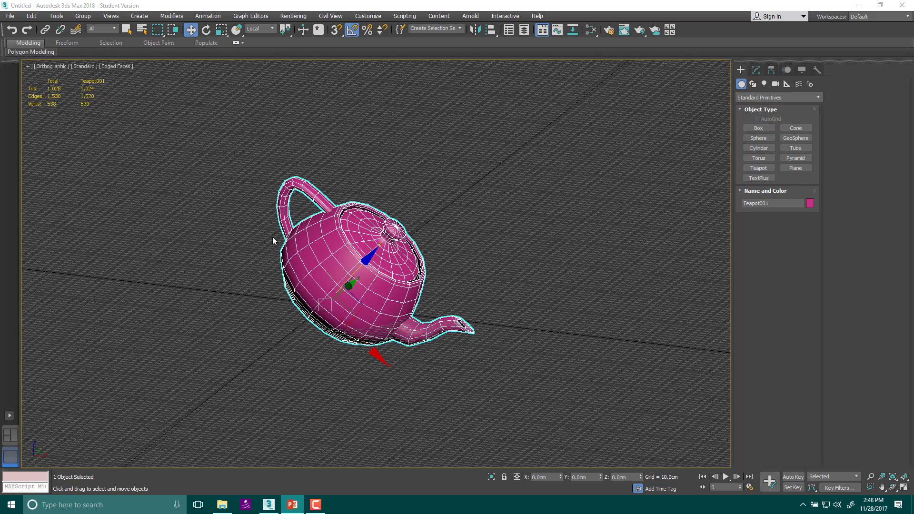
pyautogui.moveTo(217, 303)
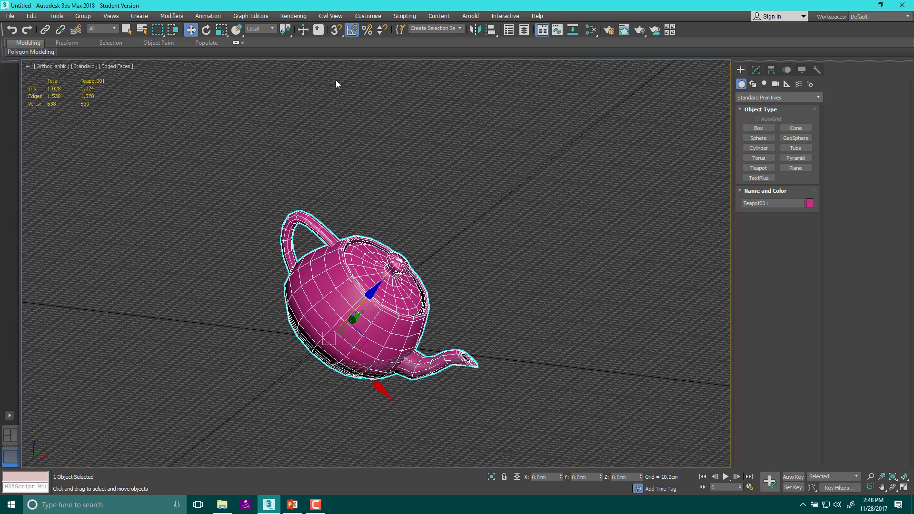
pyautogui.moveTo(269, 127)
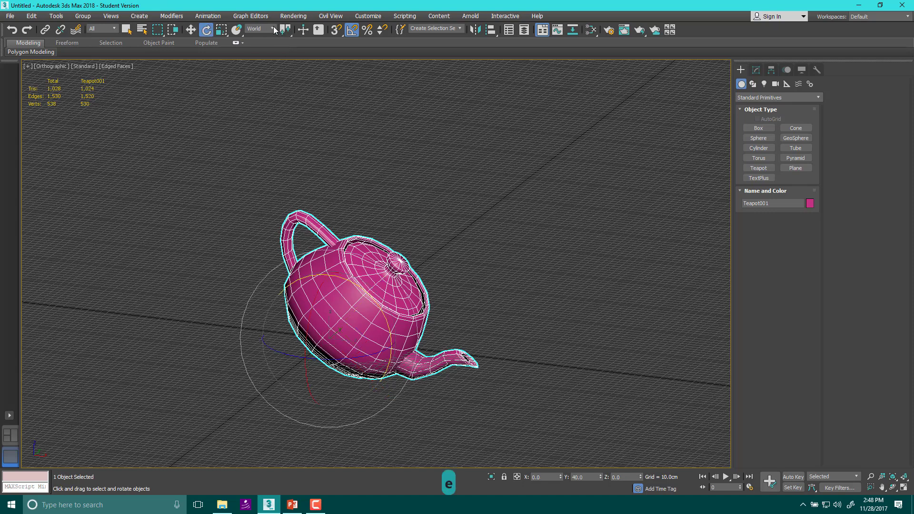
# Step: Set Screen reference coordinates, look down on the teapot, and enable Angle Snap
pyautogui.click(259, 28)
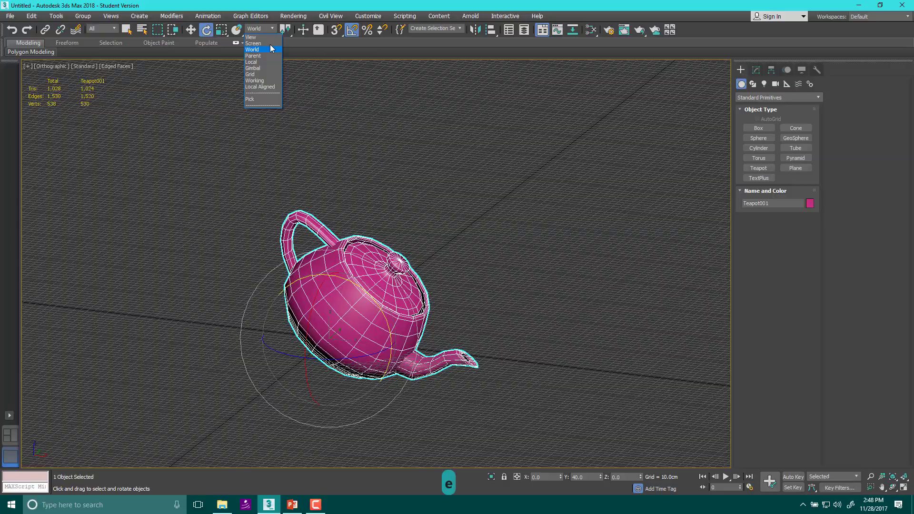
pyautogui.click(253, 43)
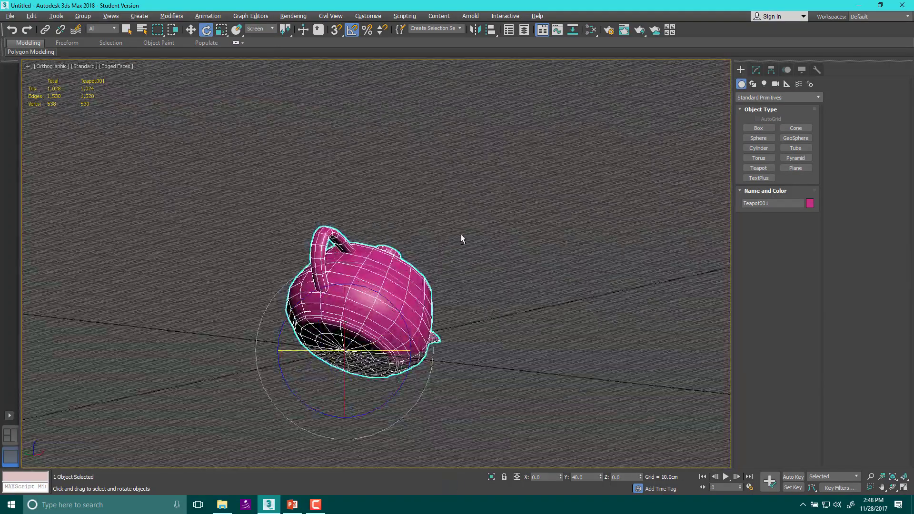
pyautogui.moveTo(461, 238); pyautogui.dragTo(412, 233)
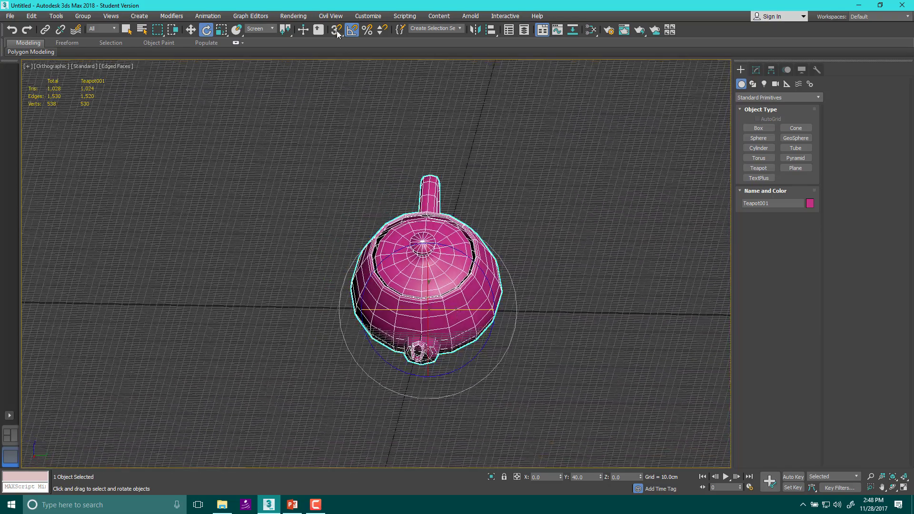
pyautogui.click(268, 29)
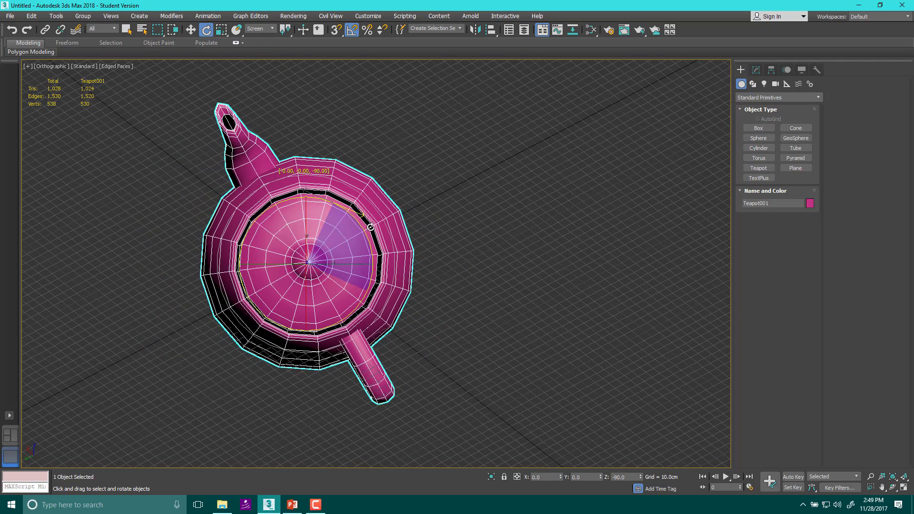
# Step: Spin the teapot 90 degrees around the view axis, then undo it and the earlier tilt
pyautogui.moveTo(369, 226); pyautogui.dragTo(471, 293)
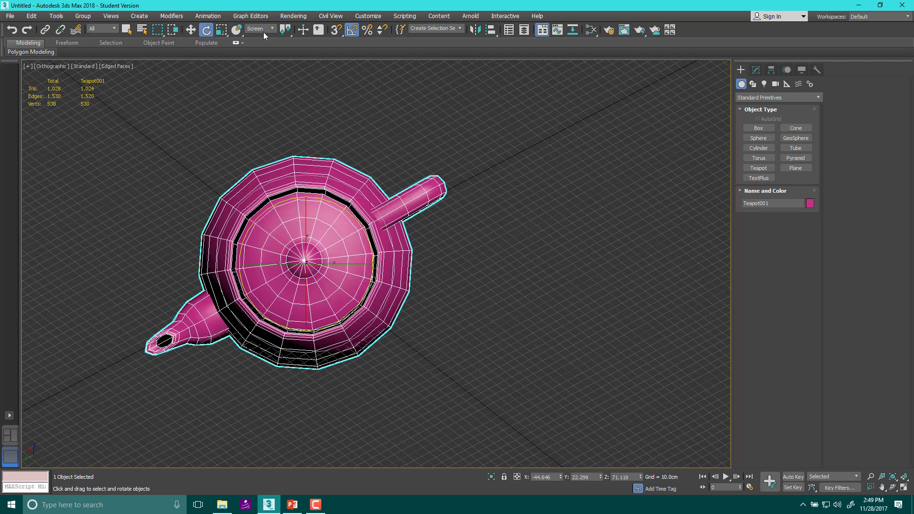
pyautogui.moveTo(272, 30)
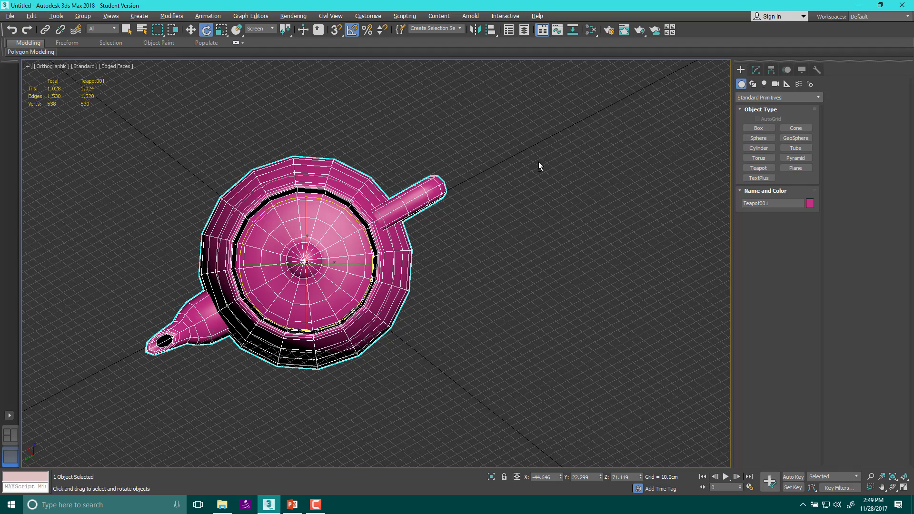
pyautogui.press('ctrl+z')
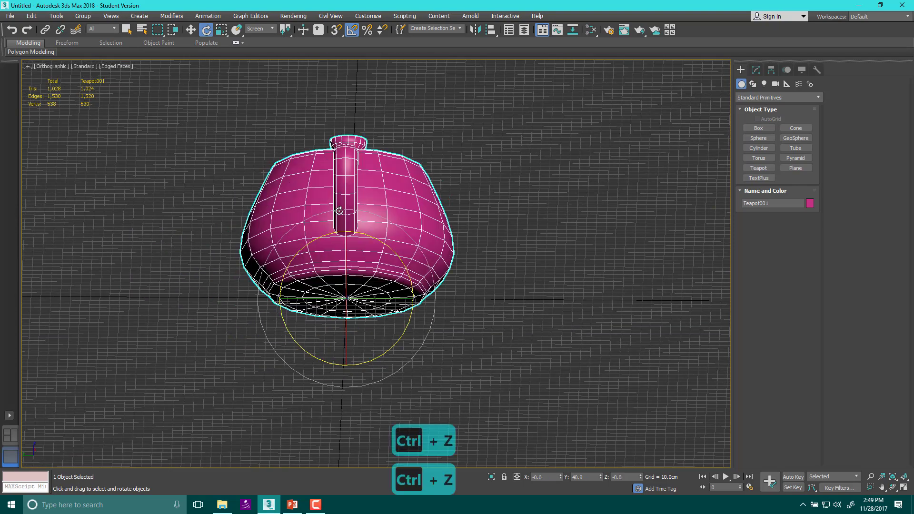
pyautogui.press('ctrl+z')
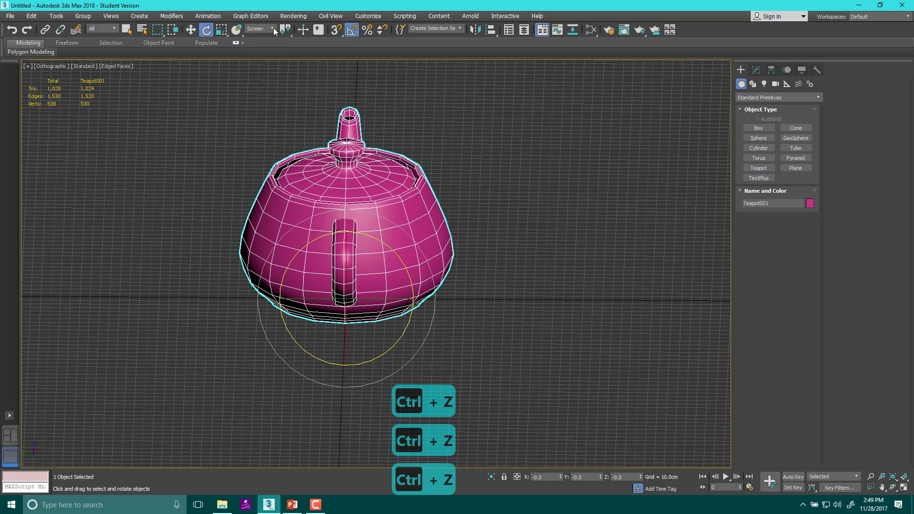
# Step: Reopen the reference coordinate system list with Screen still active
pyautogui.click(262, 28)
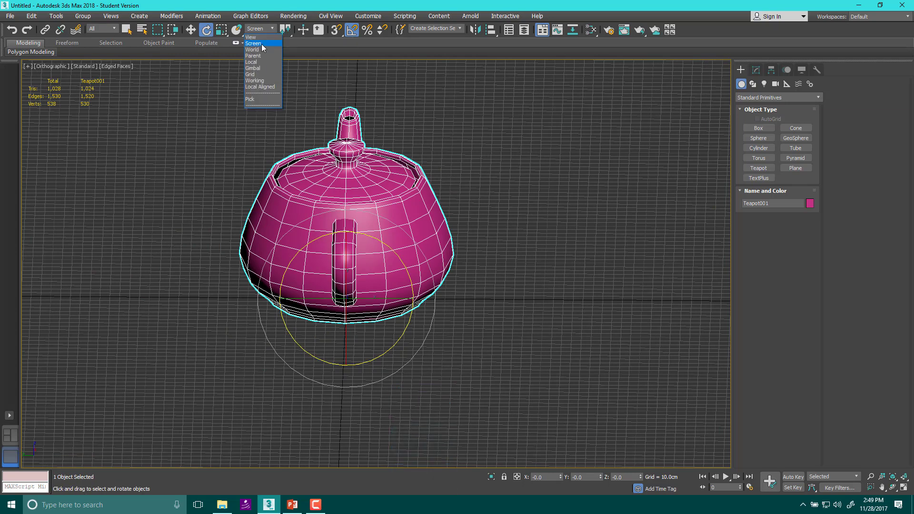
pyautogui.moveTo(263, 49)
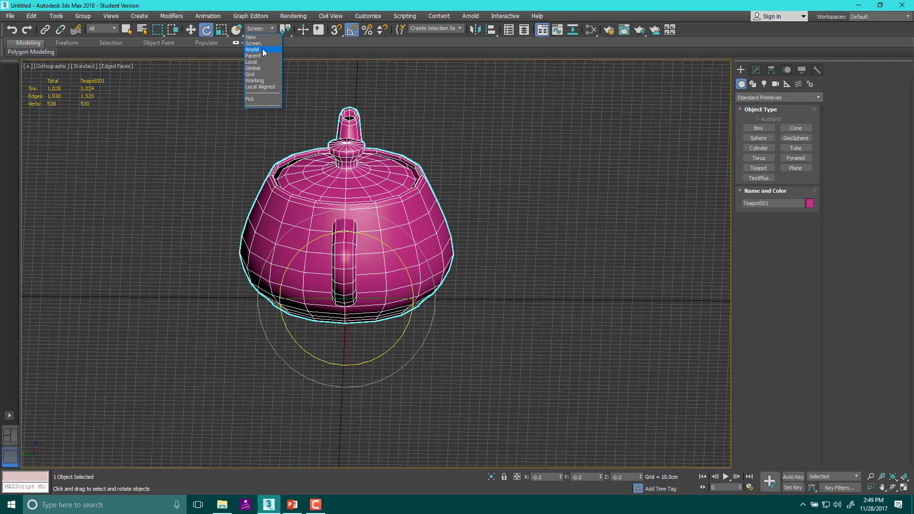
pyautogui.moveTo(461, 201)
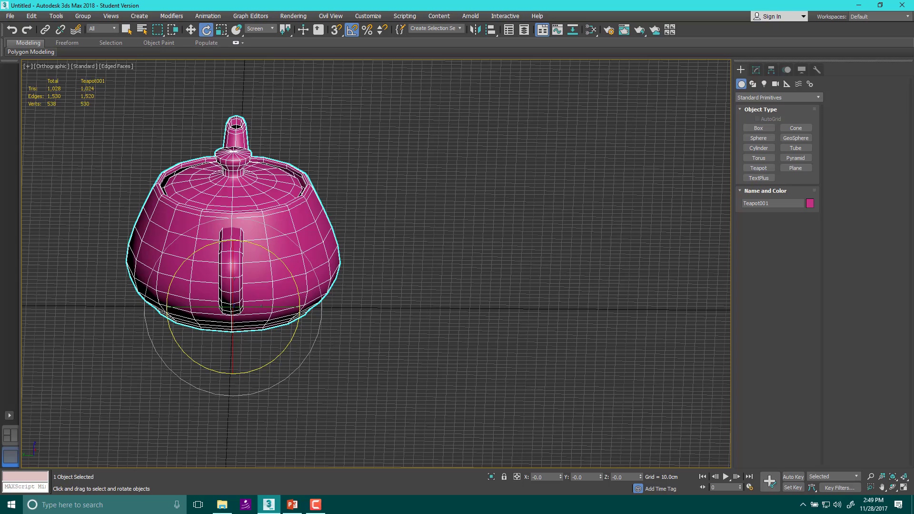
pyautogui.moveTo(759, 127)
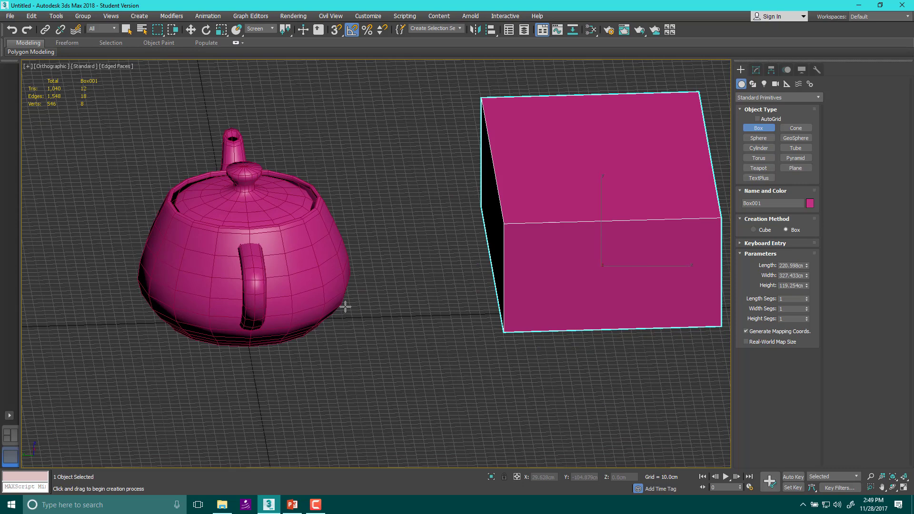
# Step: Activate Select and Rotate so the teapot's rotation rings appear
pyautogui.click(46, 30)
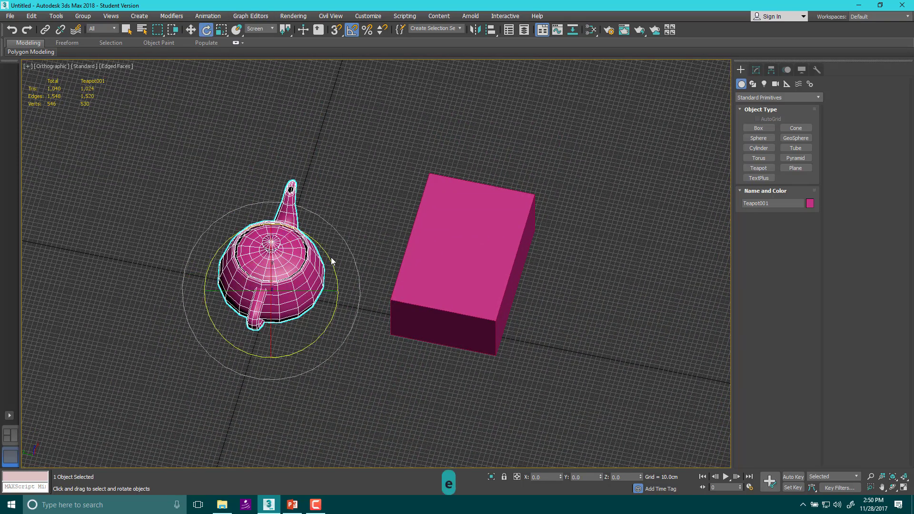
# Step: Switch the reference coordinate system to Parent, spin the teapot with the gizmo and undo it
pyautogui.click(270, 29)
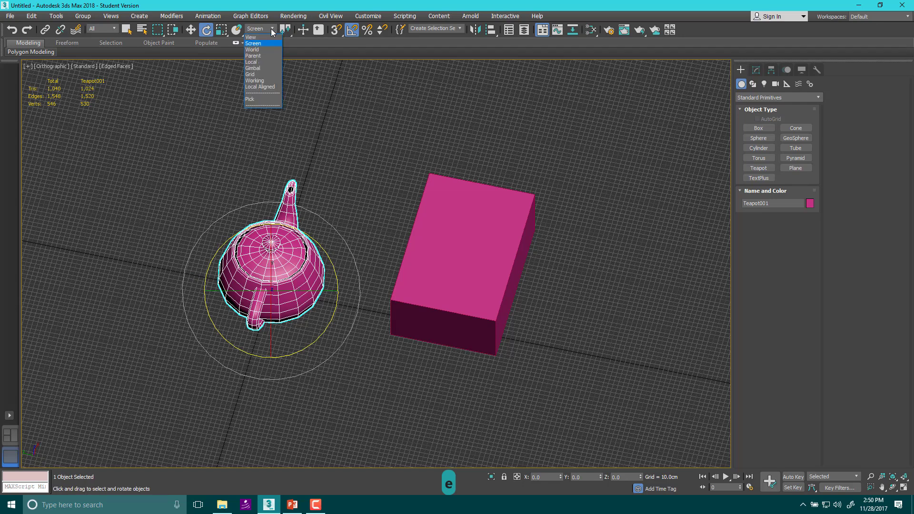
pyautogui.click(253, 55)
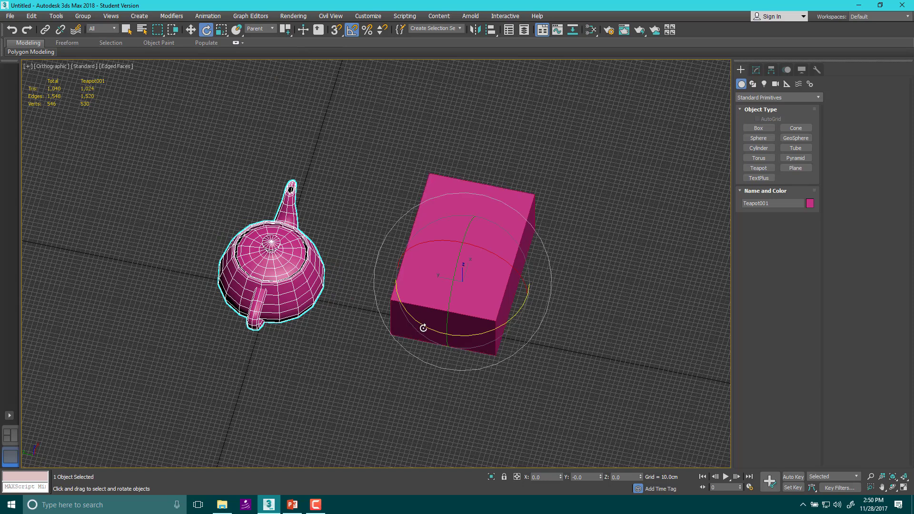
pyautogui.moveTo(434, 326); pyautogui.dragTo(457, 335)
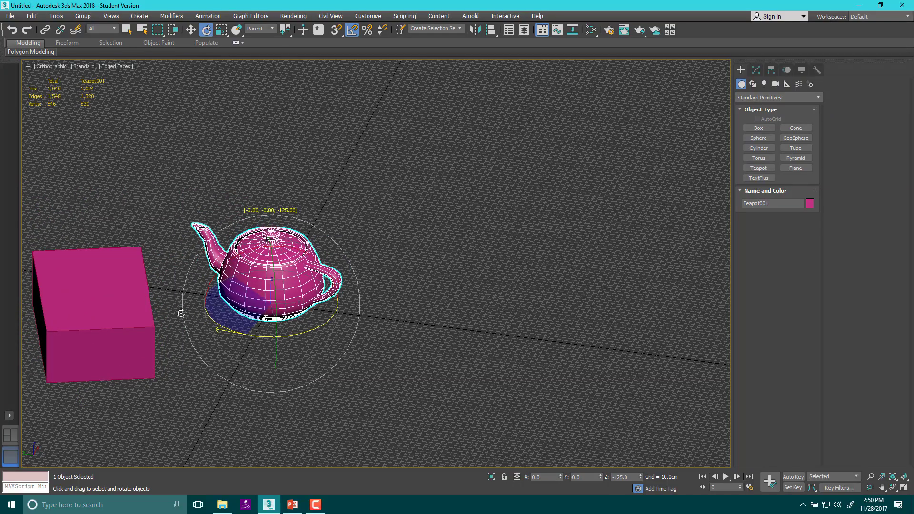
pyautogui.press('ctrl+z')
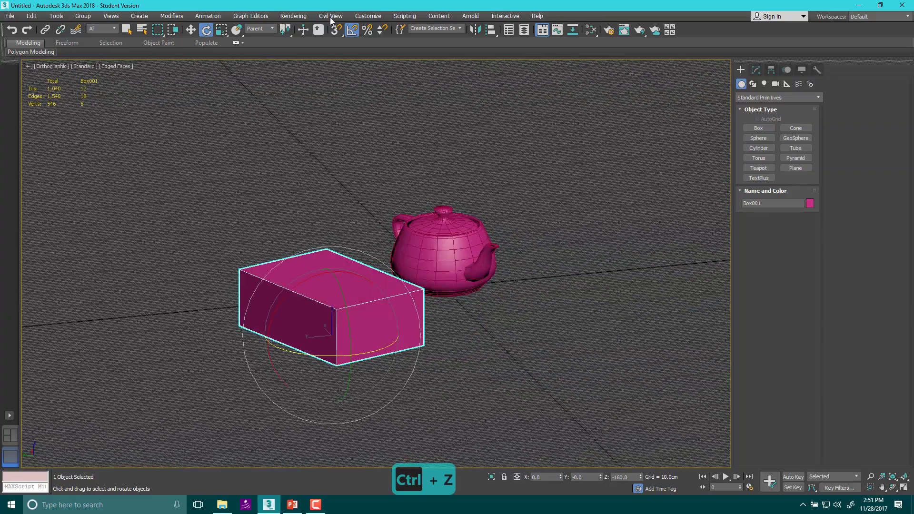
# Step: Reselect the box and teapot, use the selection center, and create a small cube
pyautogui.click(286, 29)
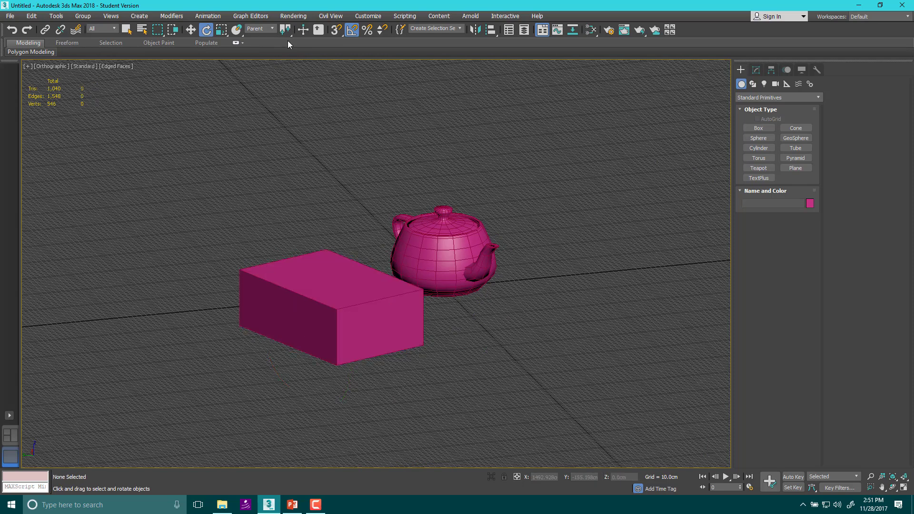
pyautogui.moveTo(285, 29)
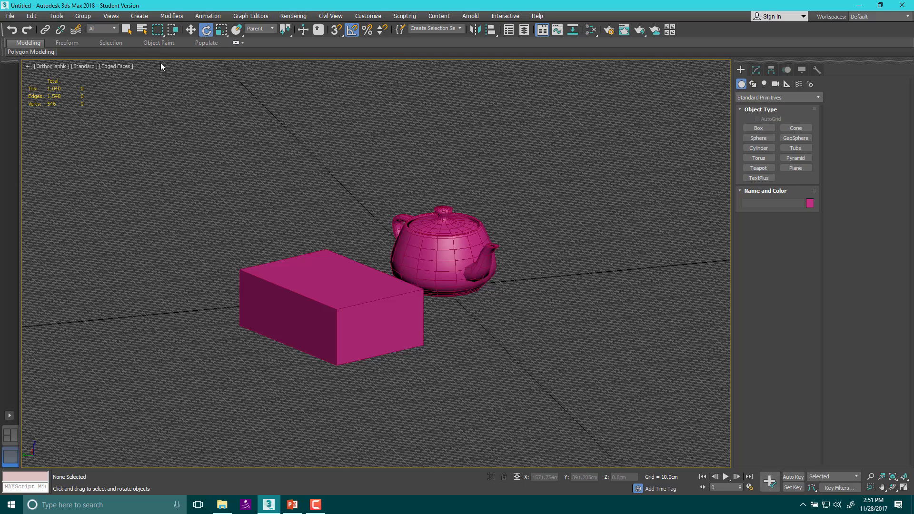
pyautogui.click(445, 250)
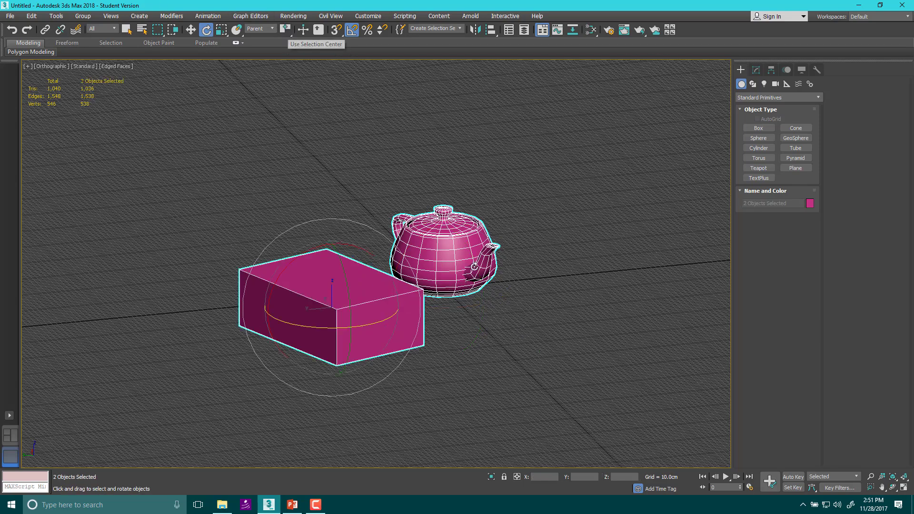
pyautogui.click(273, 29)
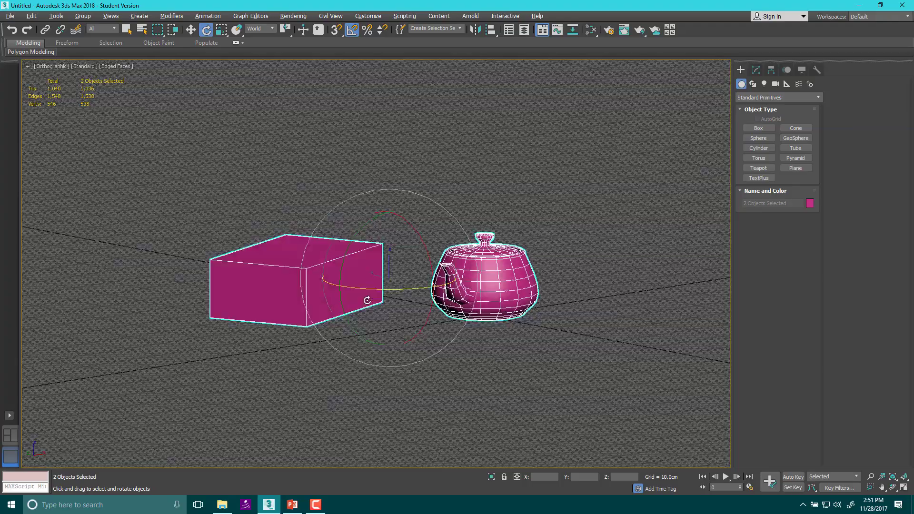
pyautogui.click(758, 127)
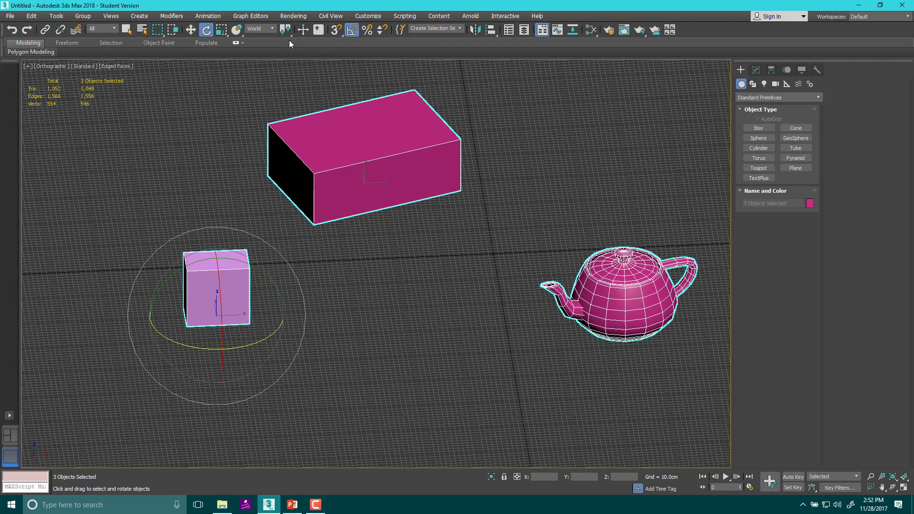
pyautogui.moveTo(334, 30)
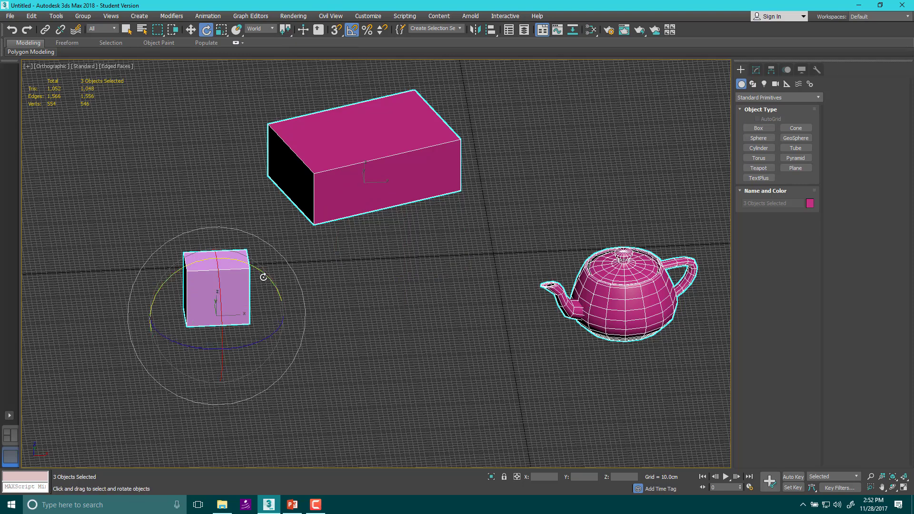
# Step: Drag the rotate gizmo rings to spin the three objects around their shared center in World coordinates
pyautogui.moveTo(263, 277); pyautogui.dragTo(148, 251)
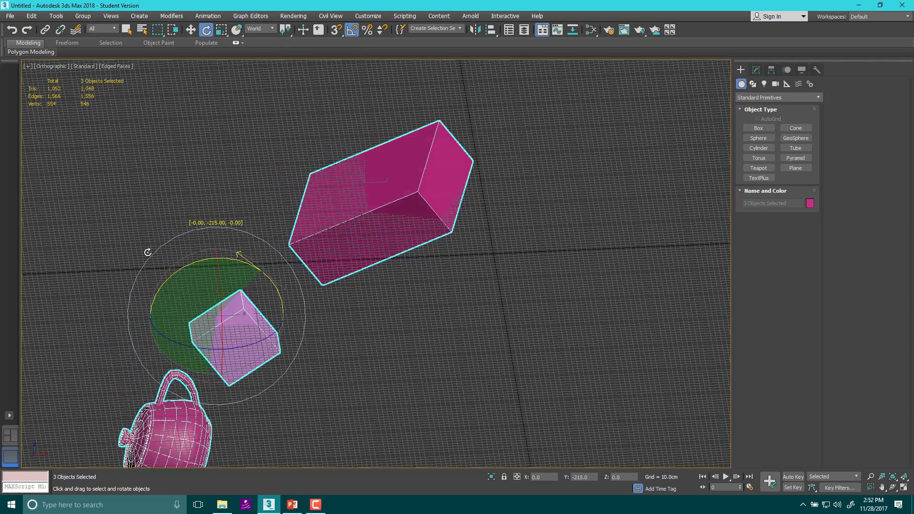
pyautogui.moveTo(239, 250); pyautogui.dragTo(239, 268)
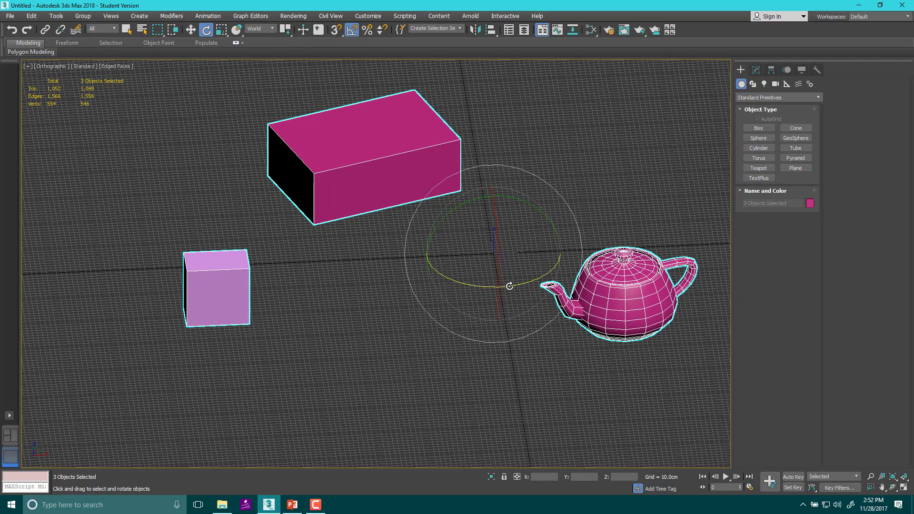
pyautogui.moveTo(509, 285); pyautogui.dragTo(454, 276)
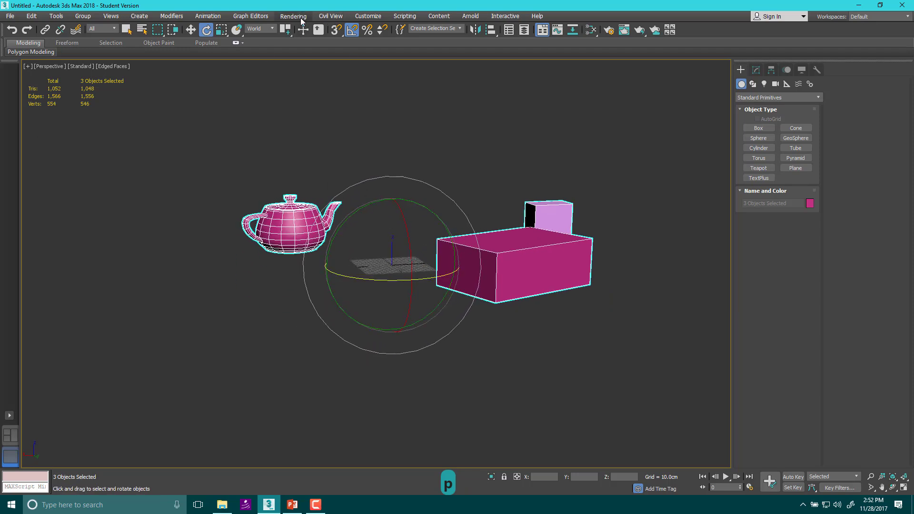
# Step: Change the pivot center, edit the working pivot in Hierarchy > Pivot and place it between the objects
pyautogui.click(283, 29)
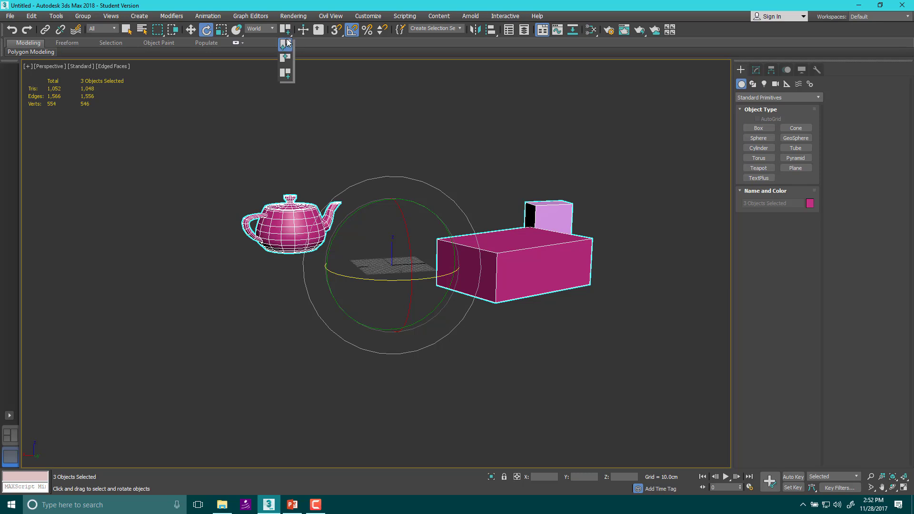
pyautogui.click(258, 29)
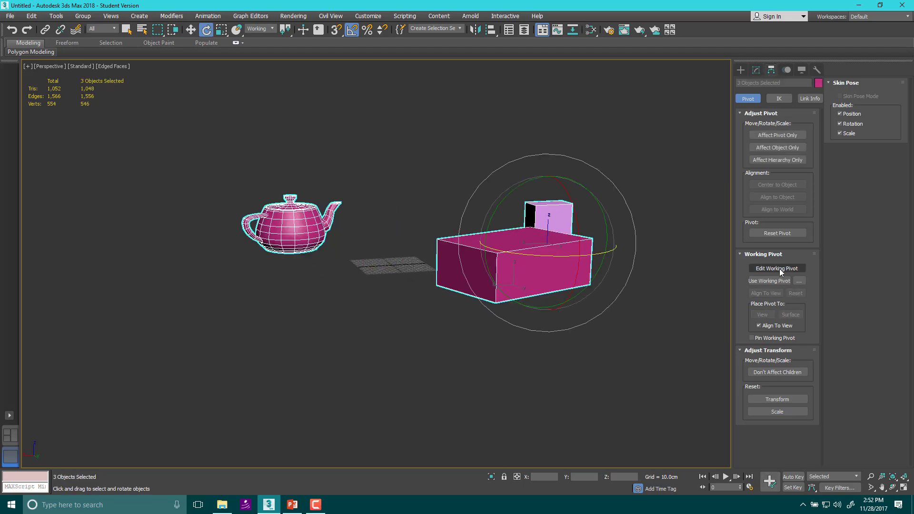
pyautogui.click(777, 268)
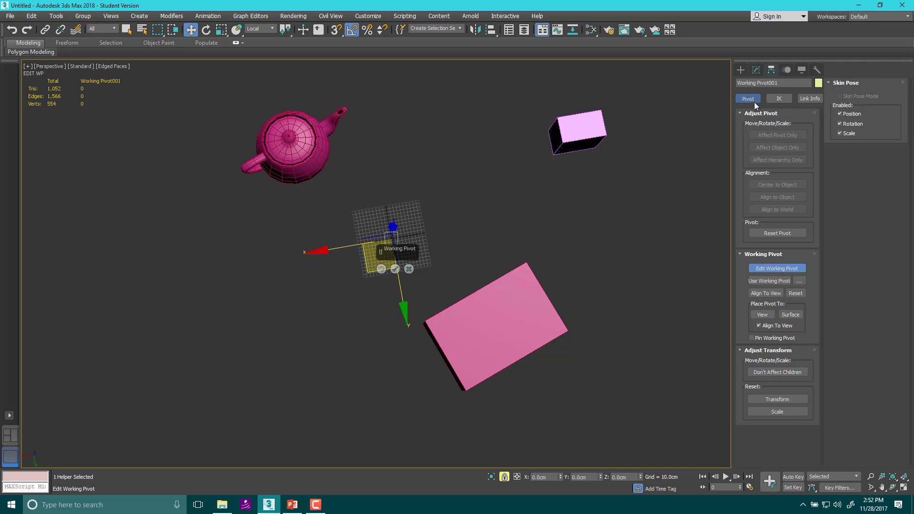
pyautogui.moveTo(246, 118)
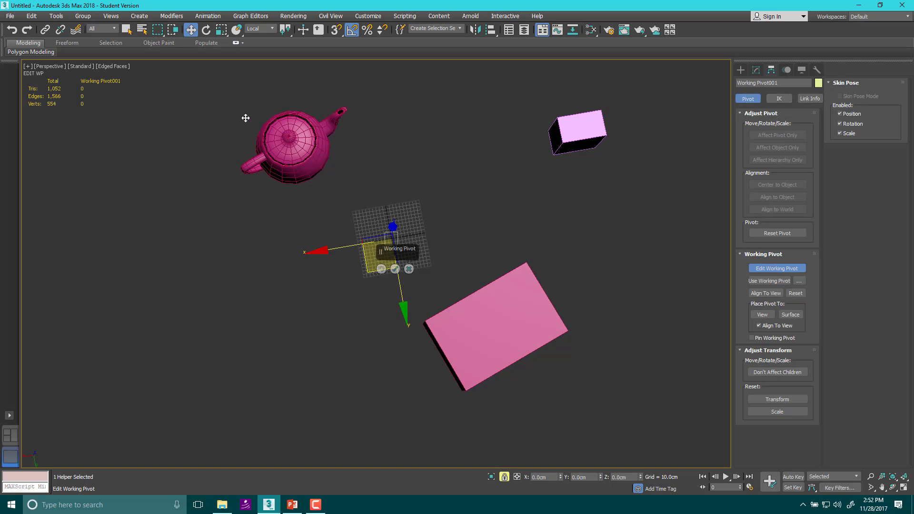
pyautogui.moveTo(523, 158)
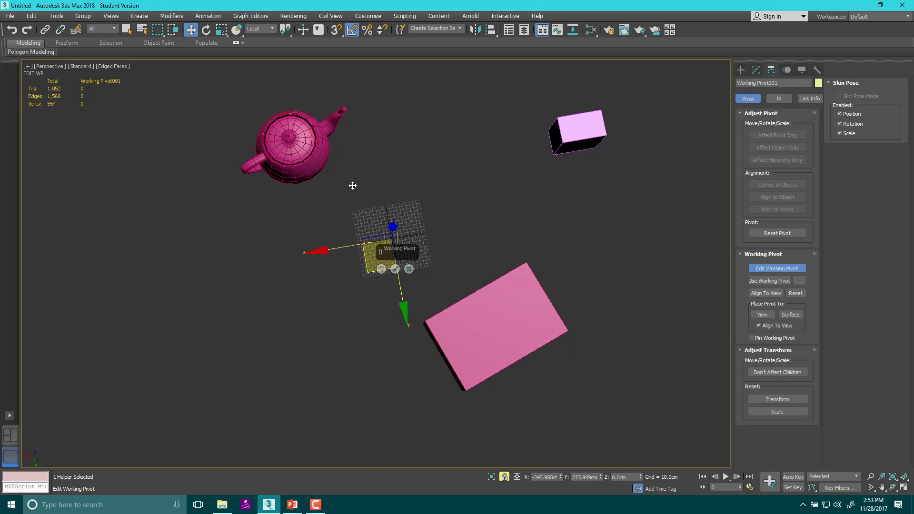
pyautogui.click(776, 268)
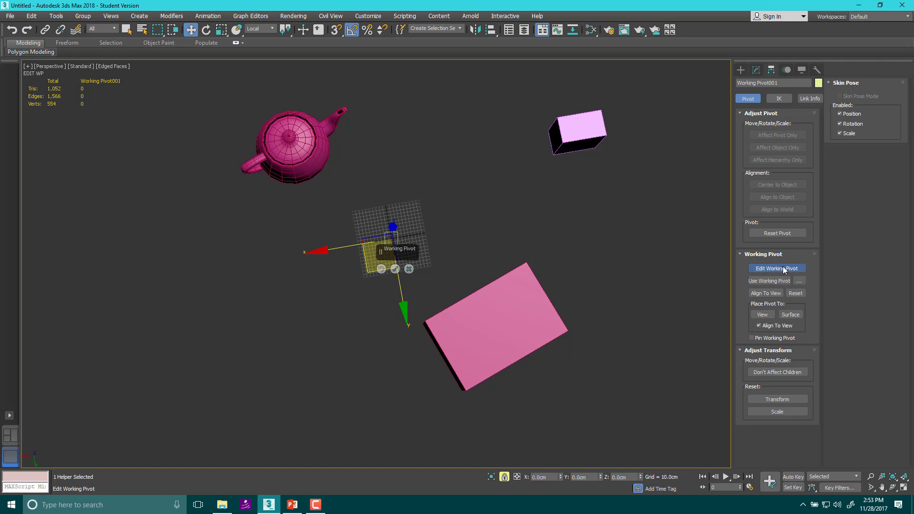
pyautogui.click(776, 268)
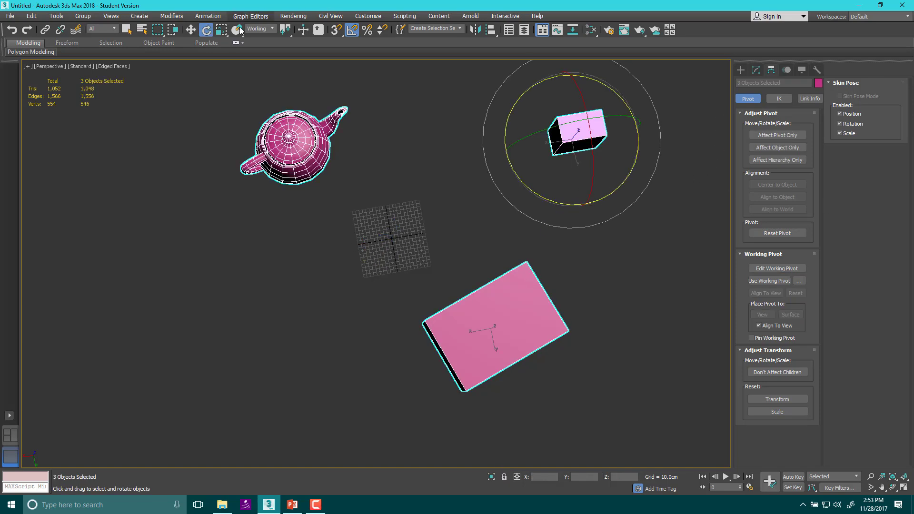
# Step: Choose Gimbal as the reference coordinate system, then reopen the coordinate list
pyautogui.click(270, 29)
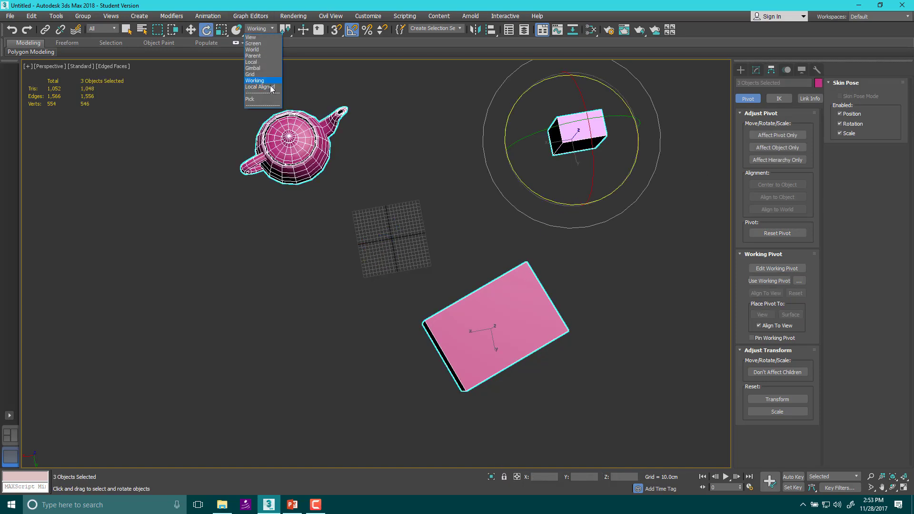
pyautogui.moveTo(259, 69)
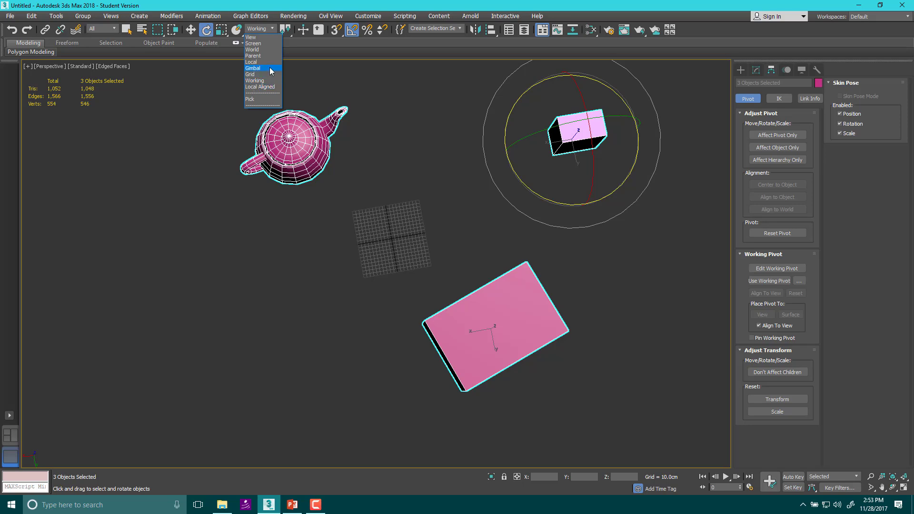
pyautogui.click(253, 69)
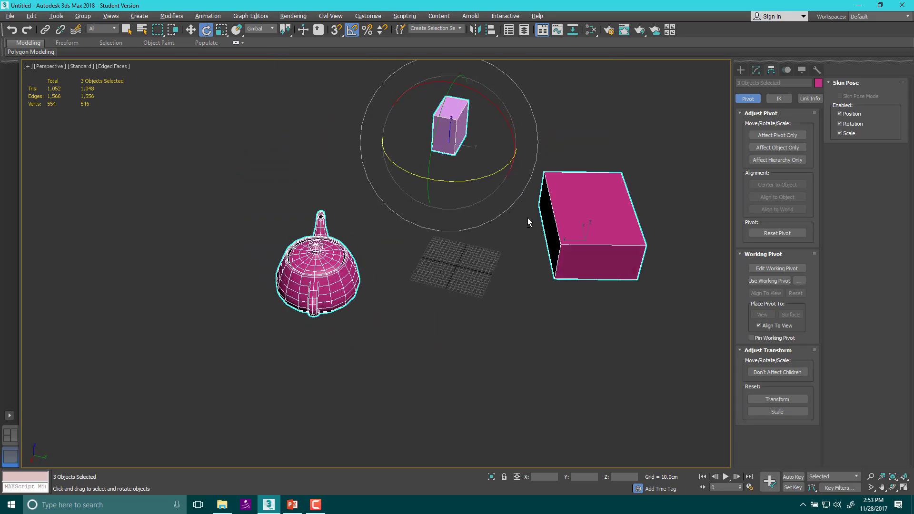
pyautogui.click(271, 30)
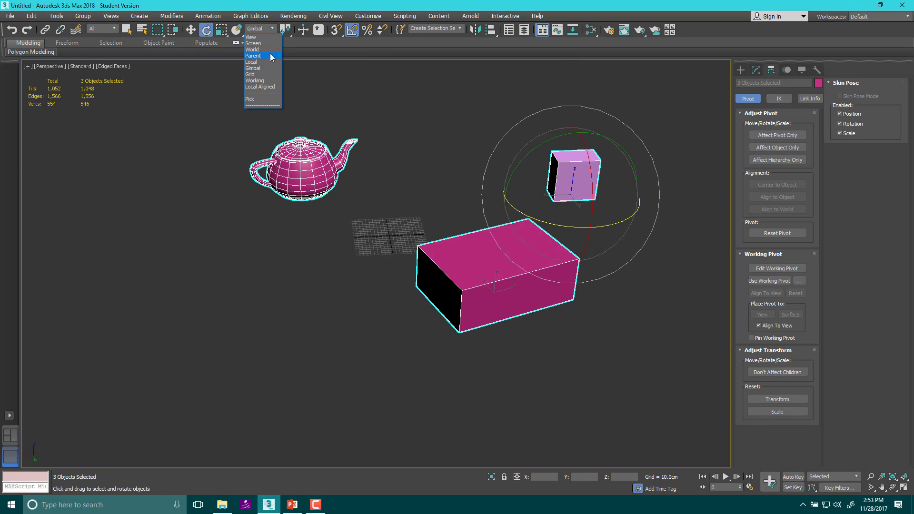
pyautogui.moveTo(252, 37)
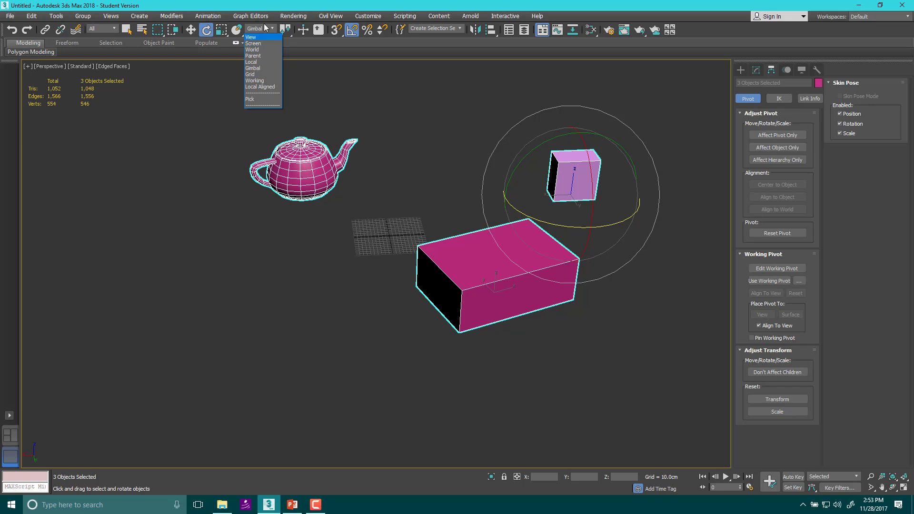